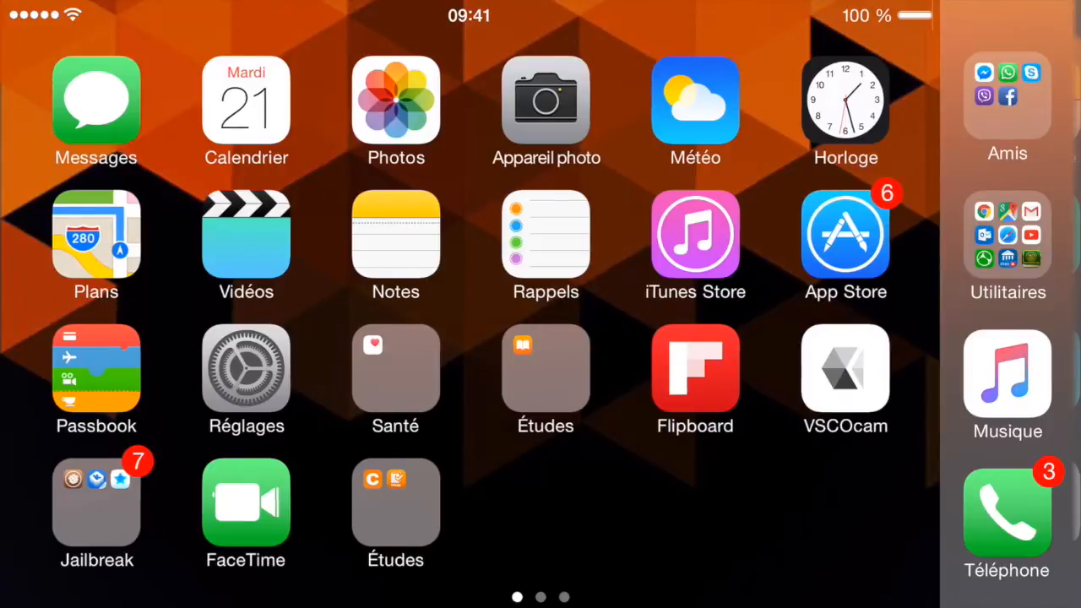
- Open the device's keyboard settings and scroll through them
{"action": "left_click", "coordinate": [246, 368]}
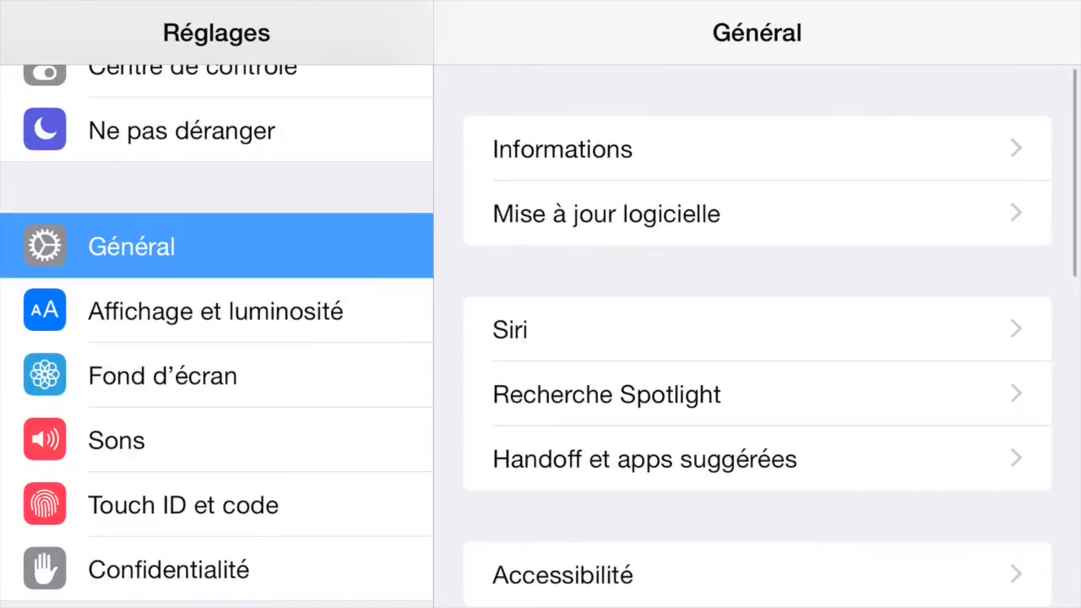
{"action": "scroll", "scroll_direction": "down", "scroll_amount": 3}
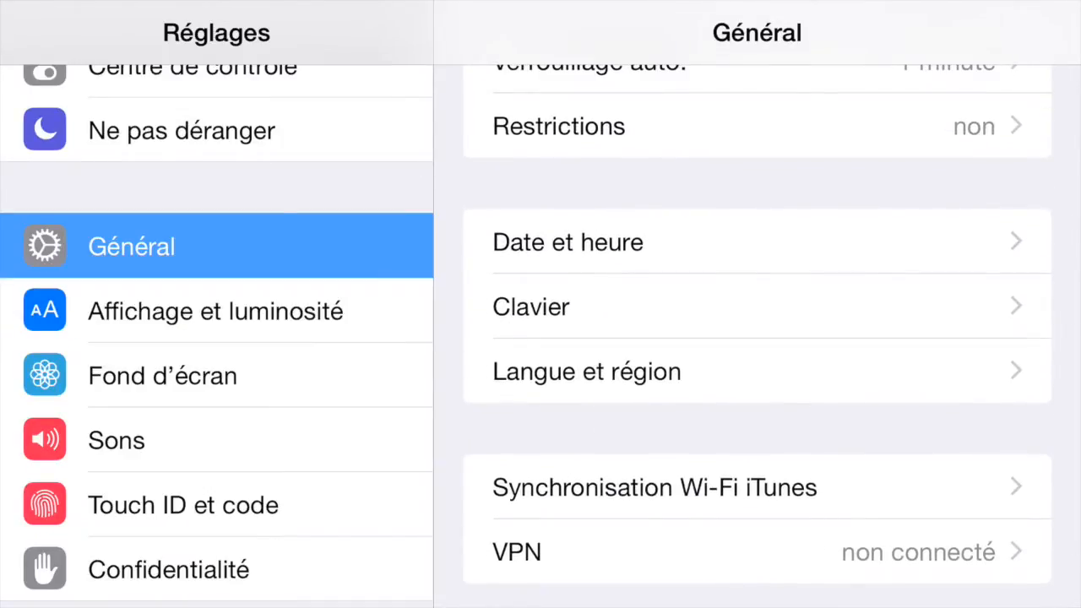
{"action": "left_click", "coordinate": [530, 306]}
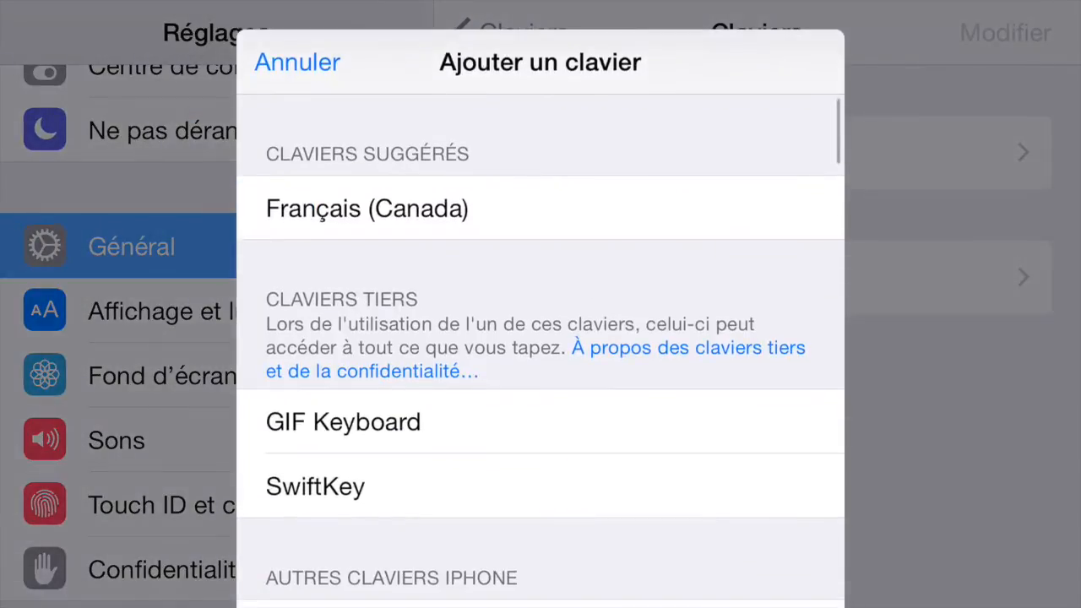
{"action": "scroll", "scroll_direction": "down", "scroll_amount": 3}
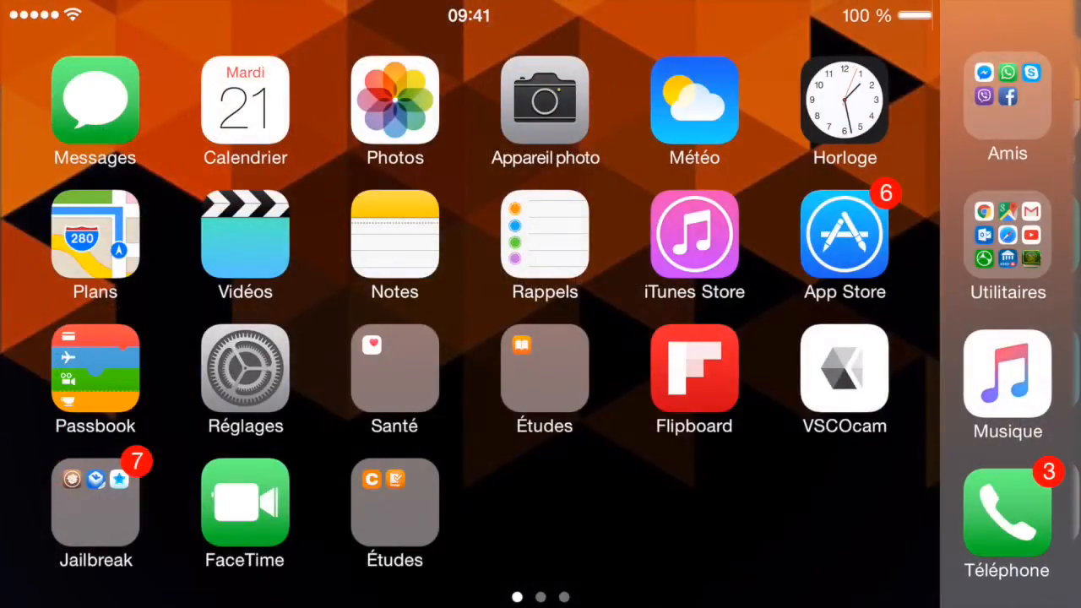
- Launch Cydia, scroll the source list and open a repository's categories
{"action": "left_click", "coordinate": [96, 502]}
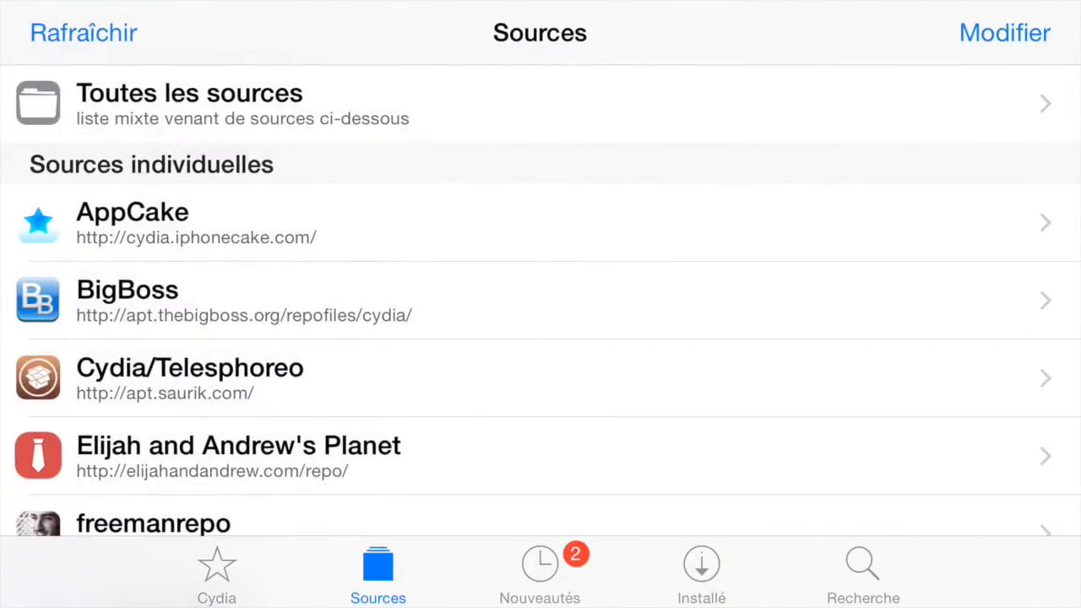
{"action": "scroll", "scroll_direction": "down", "scroll_amount": 3}
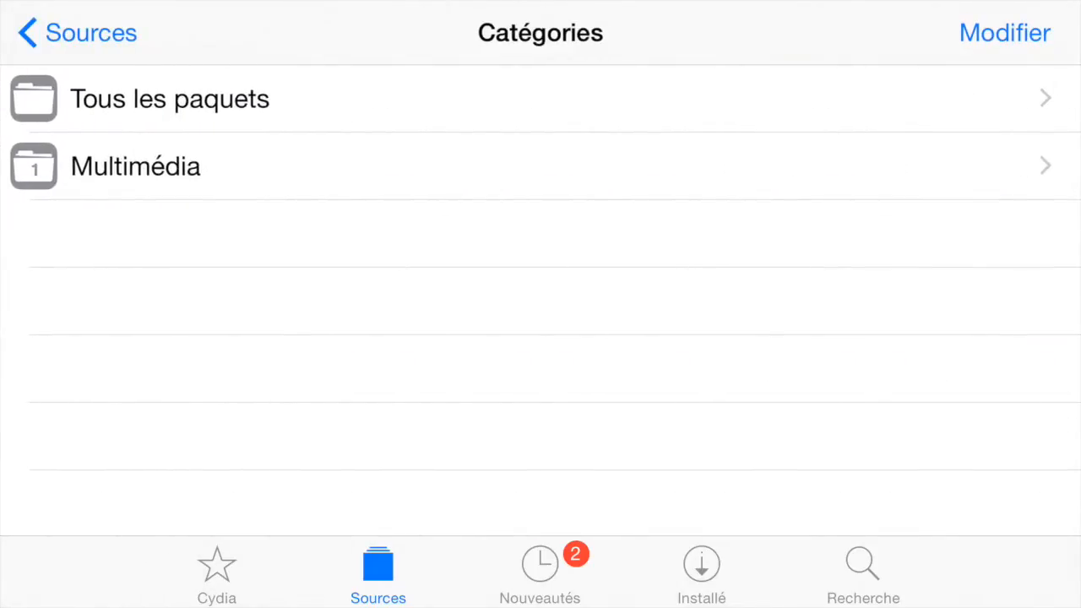
{"action": "left_click", "coordinate": [169, 98]}
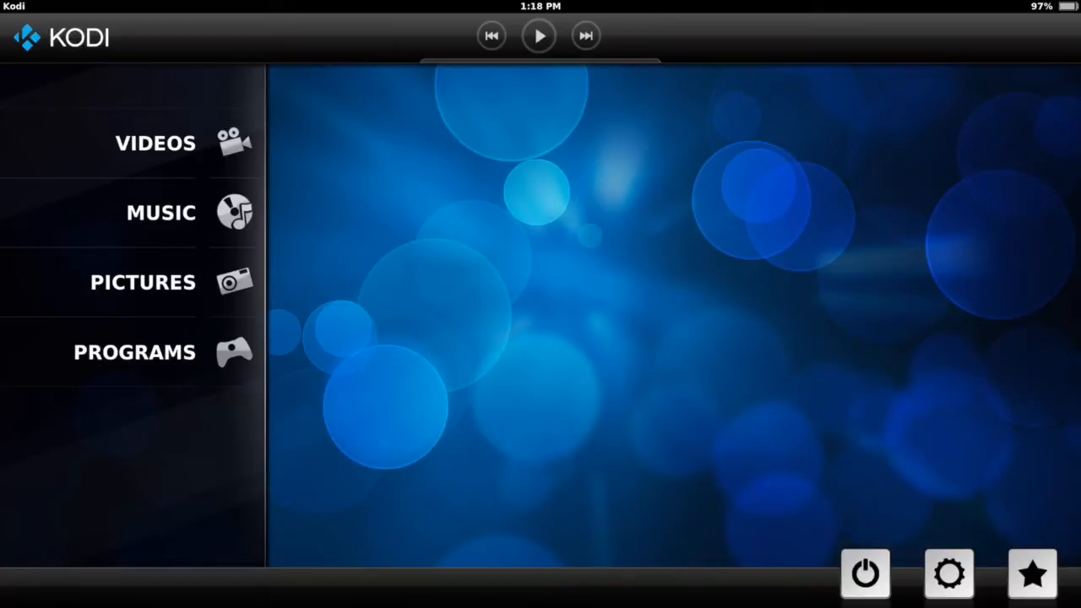
- Change the skin from re-Touched to Confluence, confirm keeping it, and leave Appearance
{"action": "left_click", "coordinate": [948, 573]}
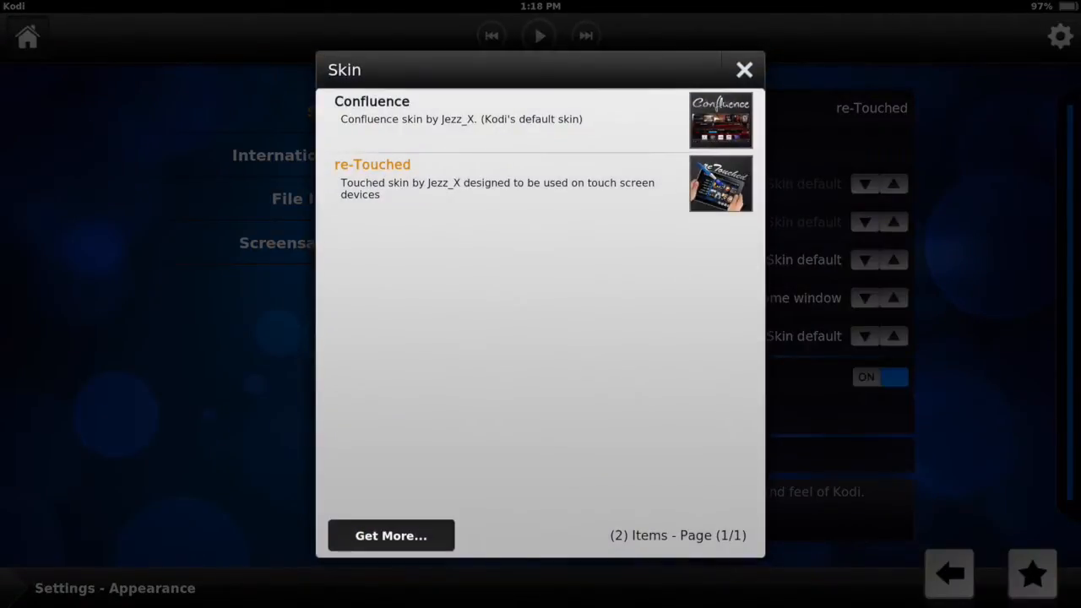
{"action": "left_click", "coordinate": [371, 118]}
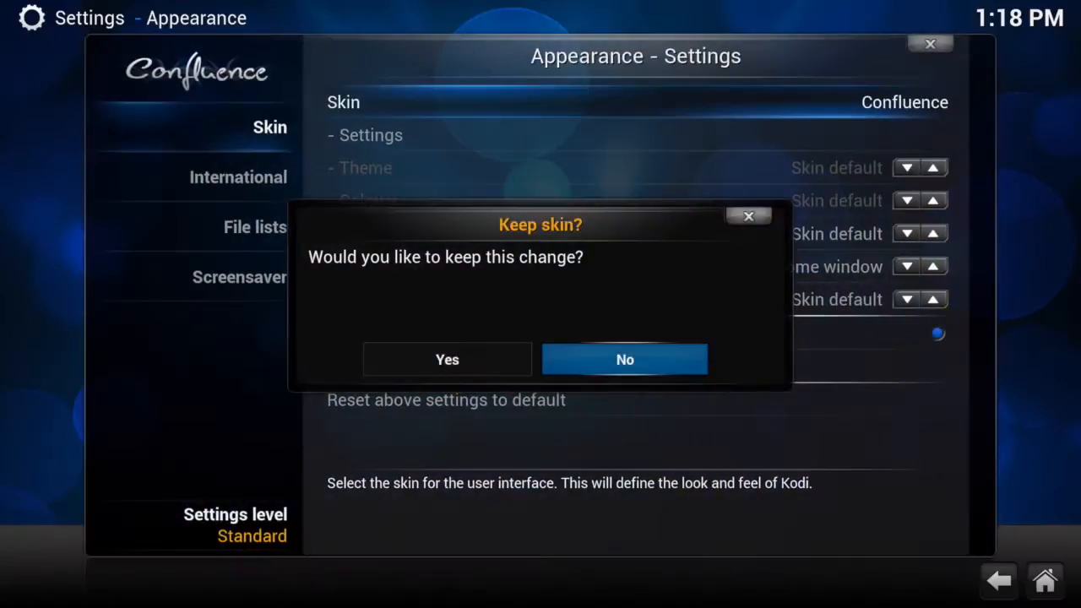
{"action": "left_click", "coordinate": [625, 359]}
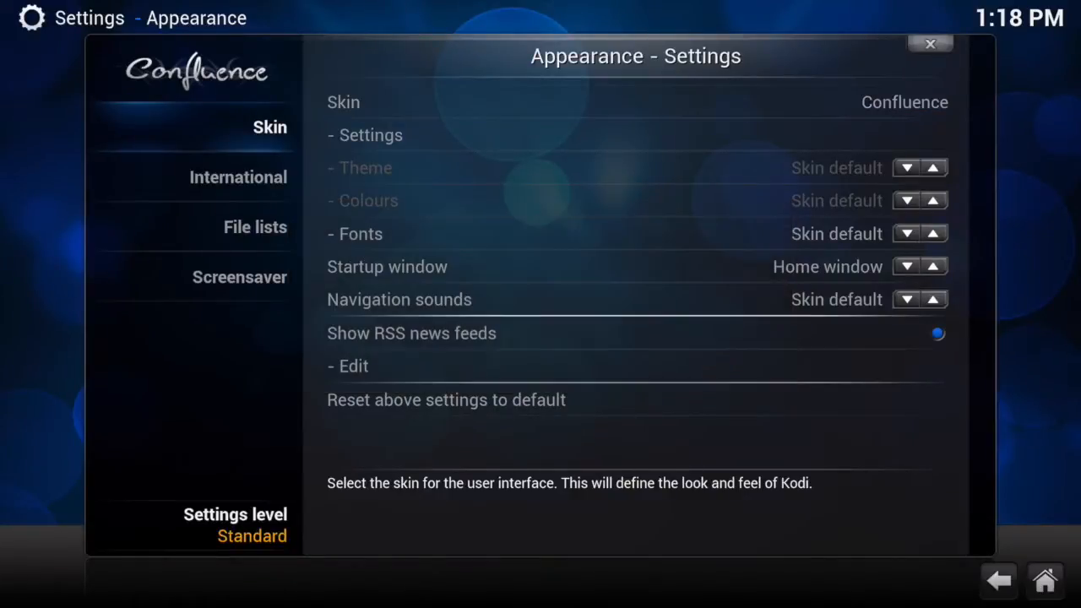
{"action": "left_click", "coordinate": [929, 44]}
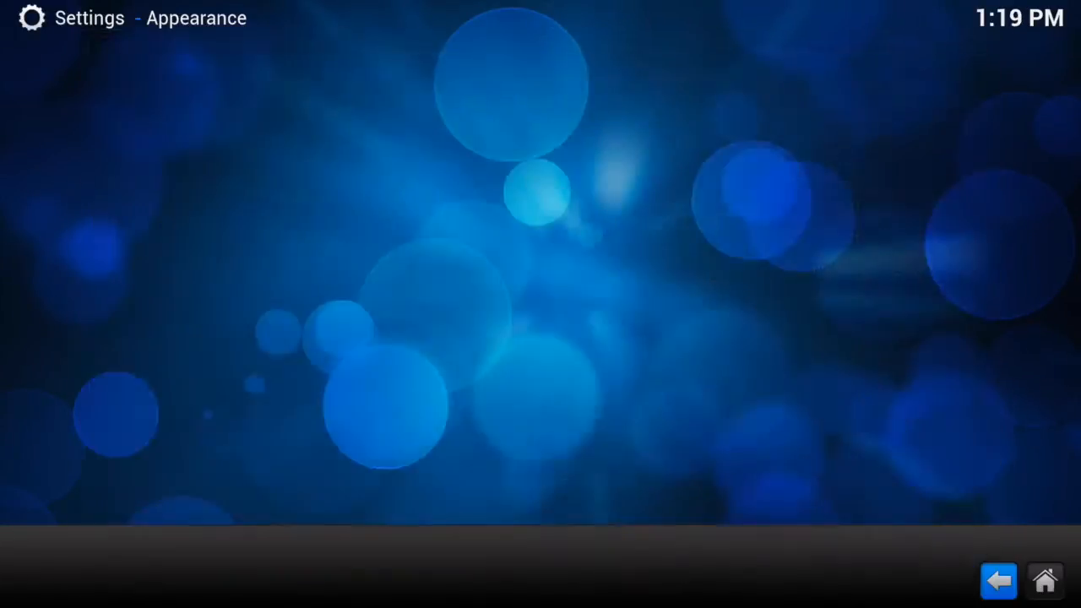
- Go home, open System > File manager and choose Add source
{"action": "left_click", "coordinate": [997, 579]}
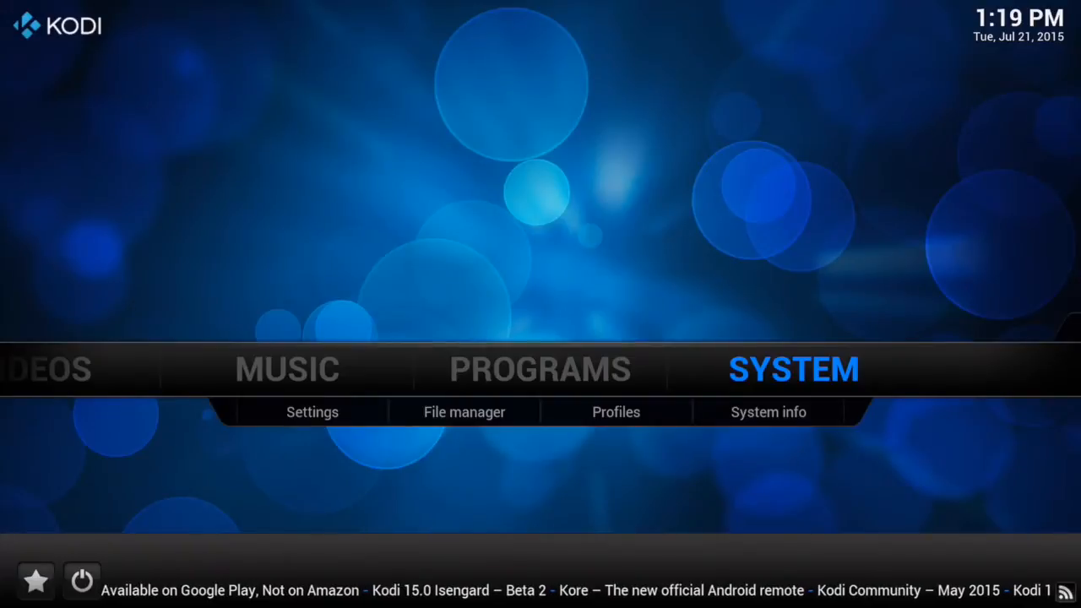
{"action": "left_click", "coordinate": [464, 412]}
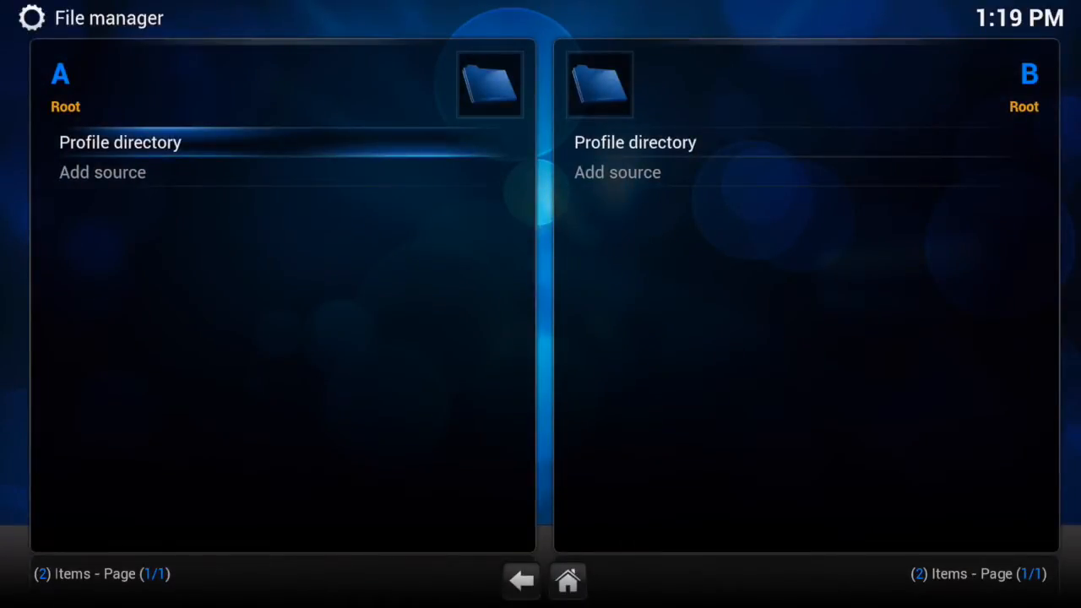
{"action": "left_click", "coordinate": [102, 172]}
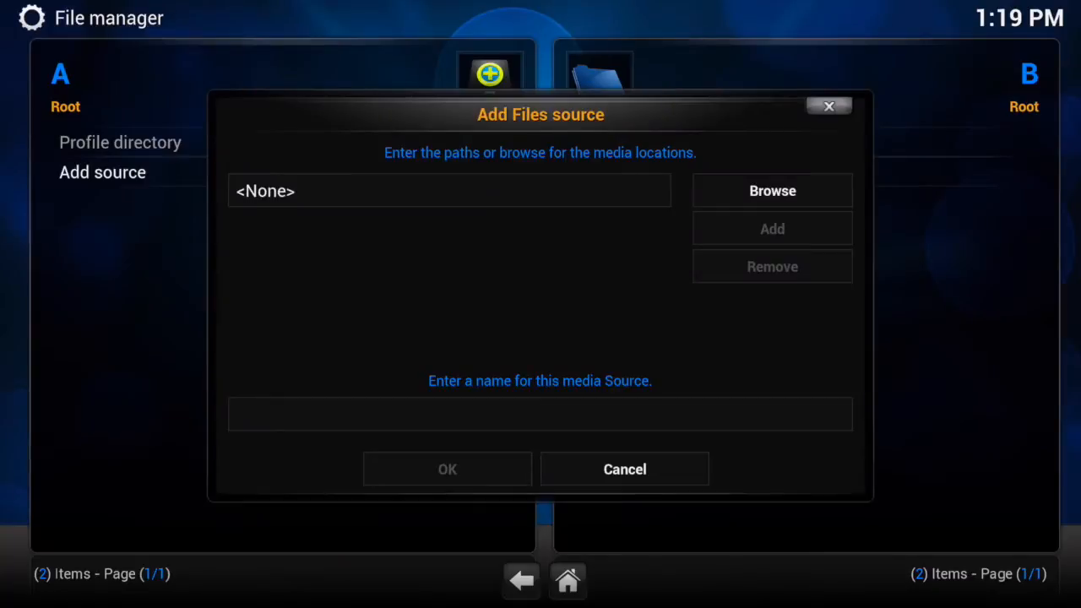
{"action": "left_click", "coordinate": [449, 190]}
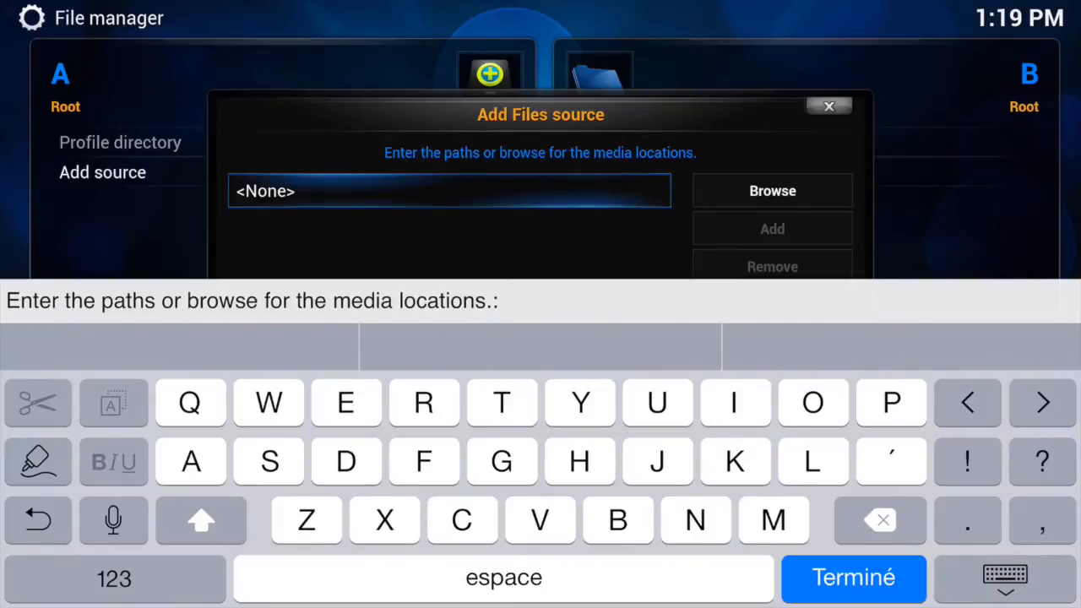
{"action": "type", "text": "htt"}
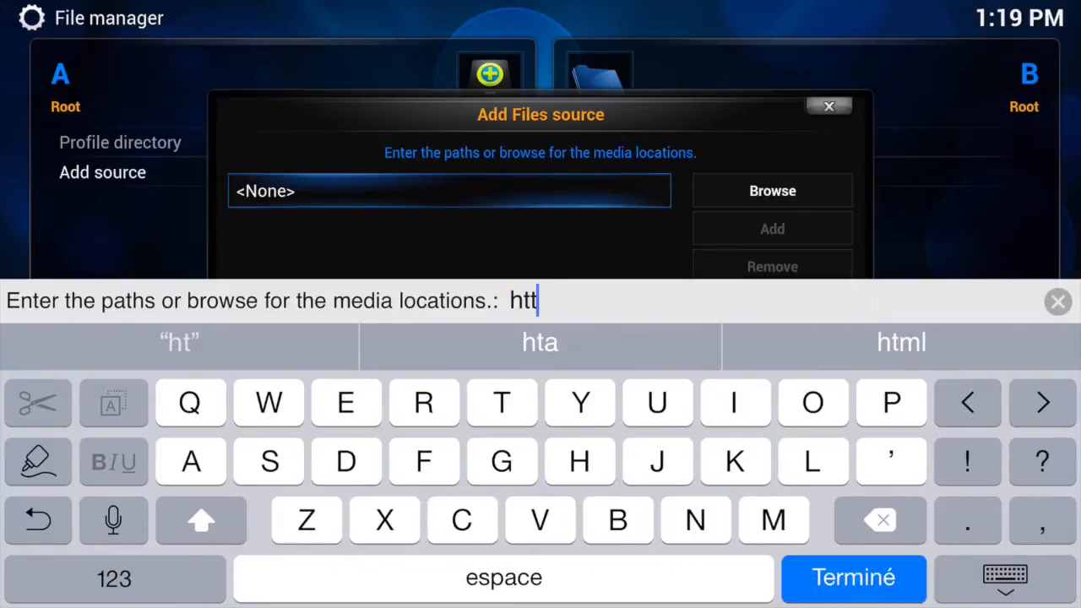
{"action": "left_click", "coordinate": [891, 402]}
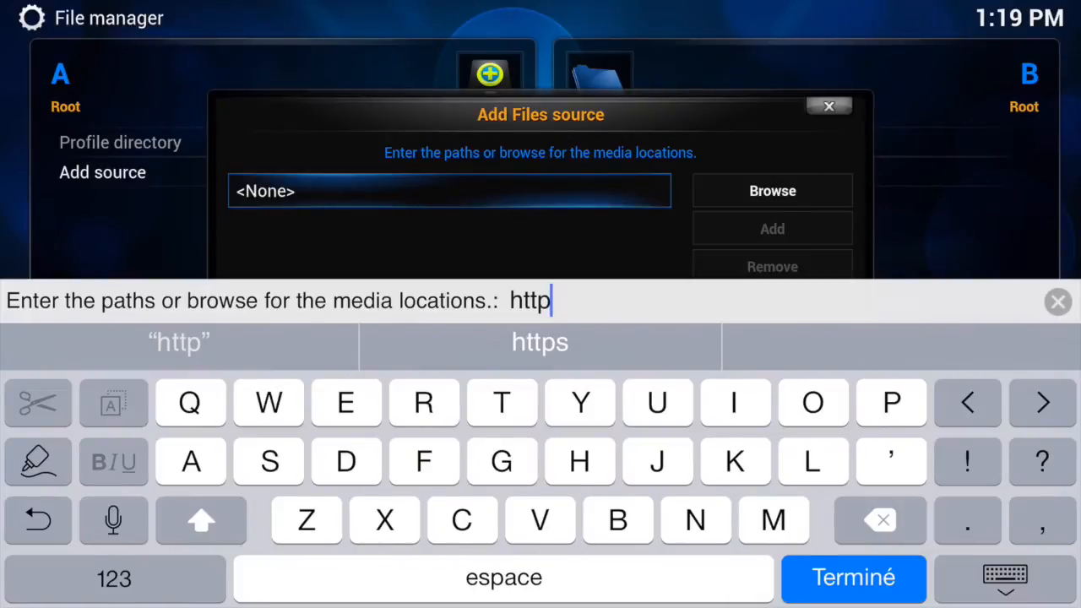
{"action": "type", "text": ":/"}
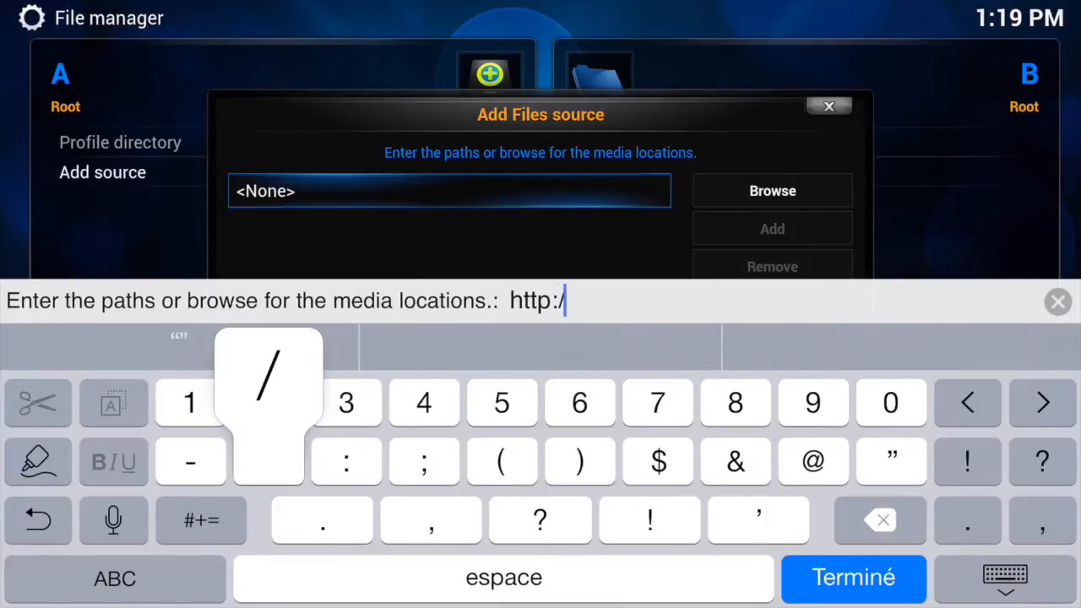
{"action": "type", "text": "usion"}
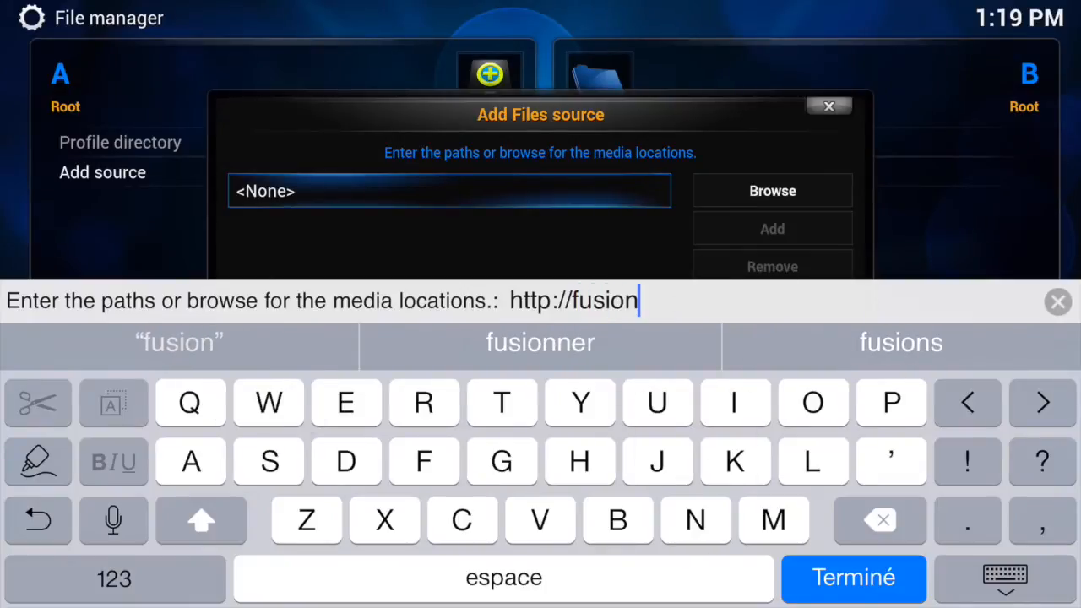
{"action": "type", "text": ".tva"}
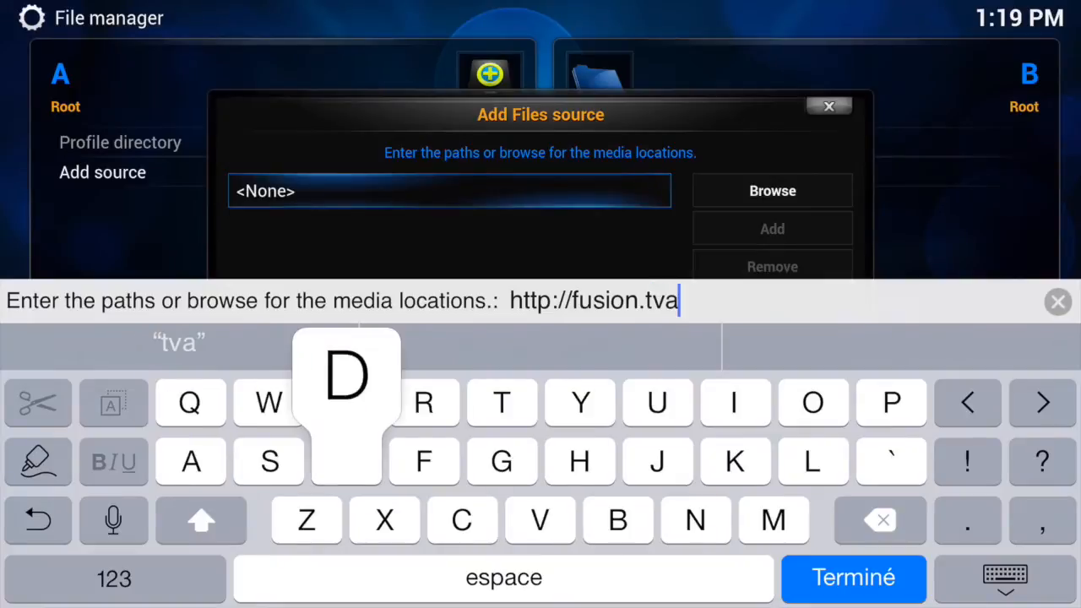
{"action": "type", "text": "ddons"}
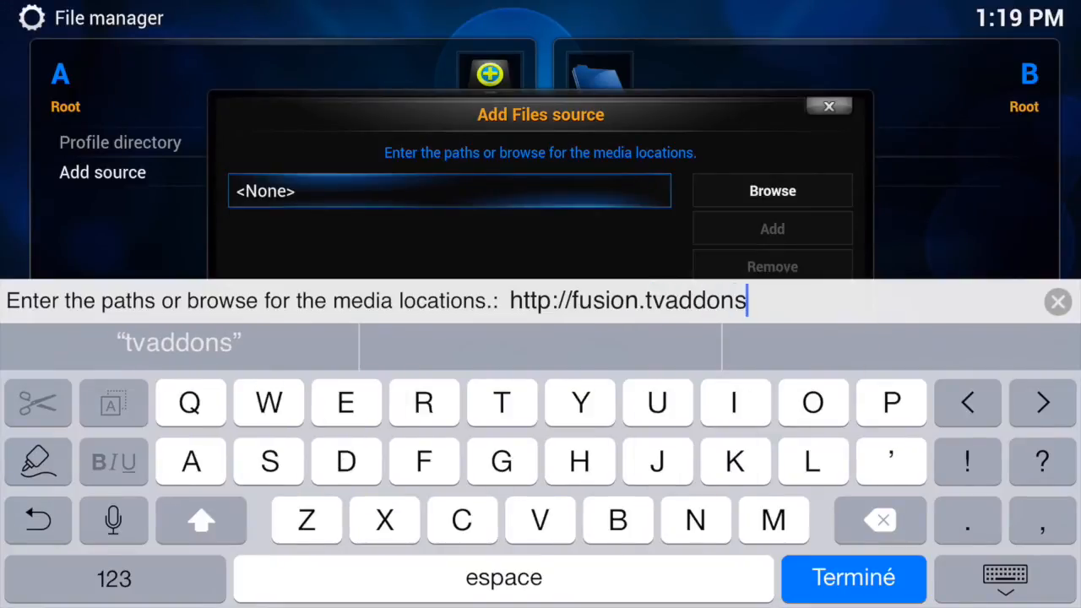
{"action": "type", "text": ".a"}
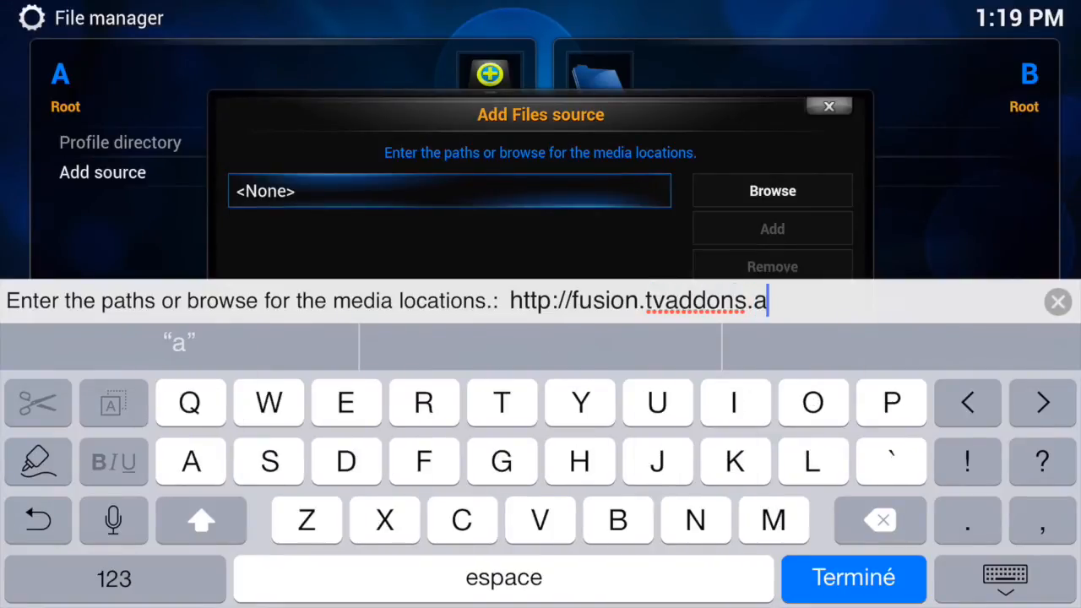
{"action": "type", "text": "g/"}
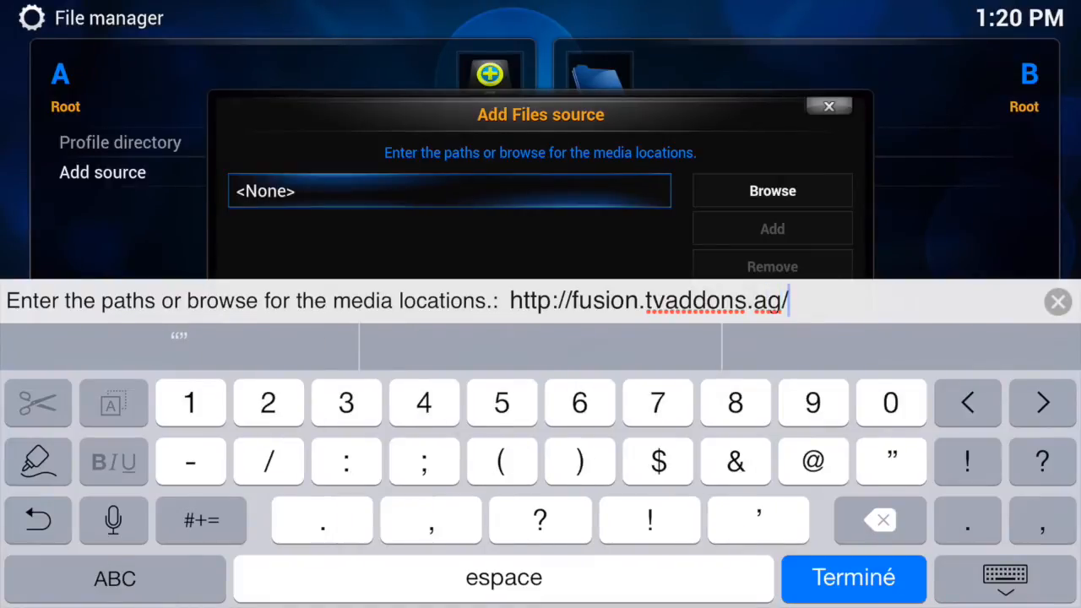
{"action": "left_click", "coordinate": [853, 577]}
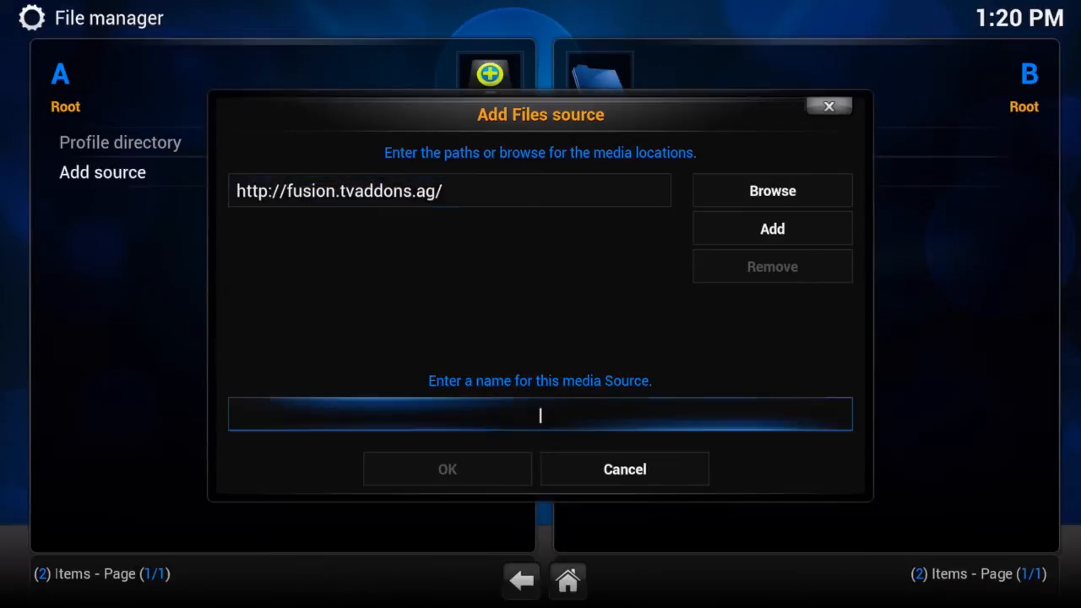
- Name the source 'fusion' and save it
{"action": "type", "text": "fu"}
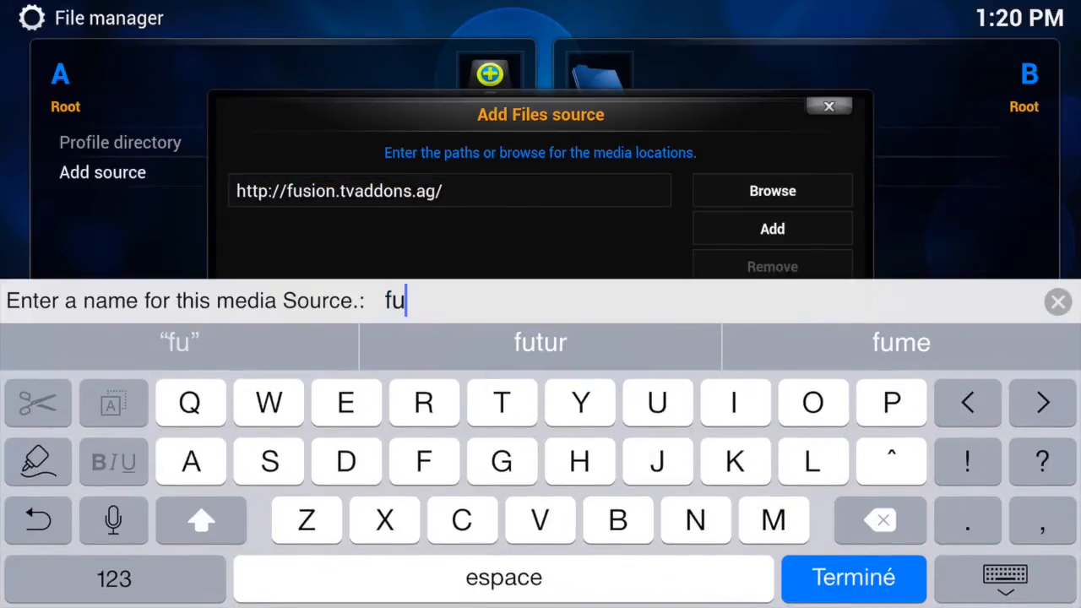
{"action": "type", "text": "io"}
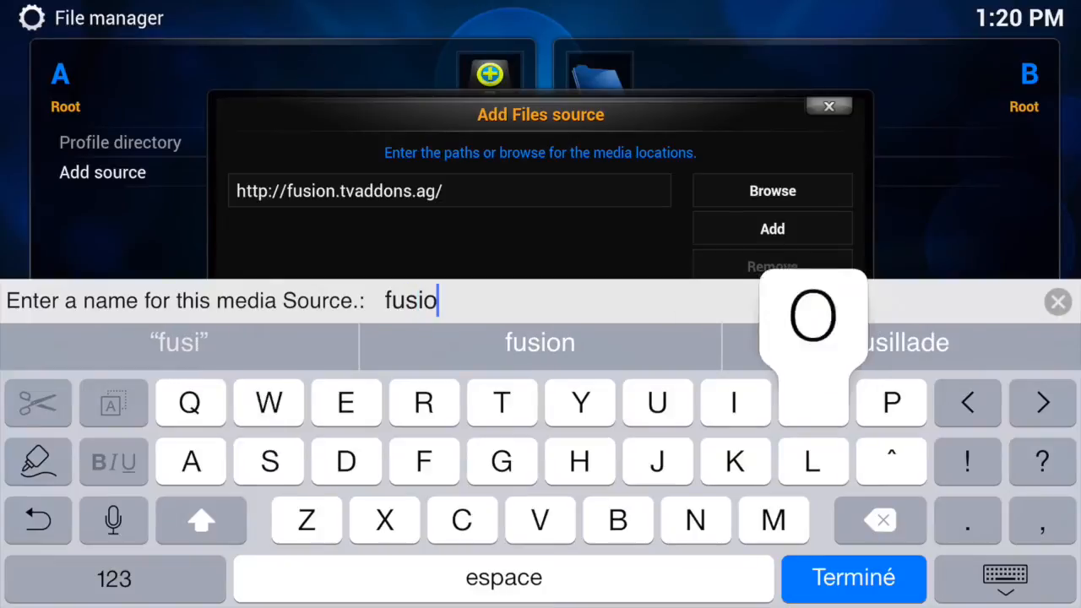
{"action": "left_click", "coordinate": [853, 577]}
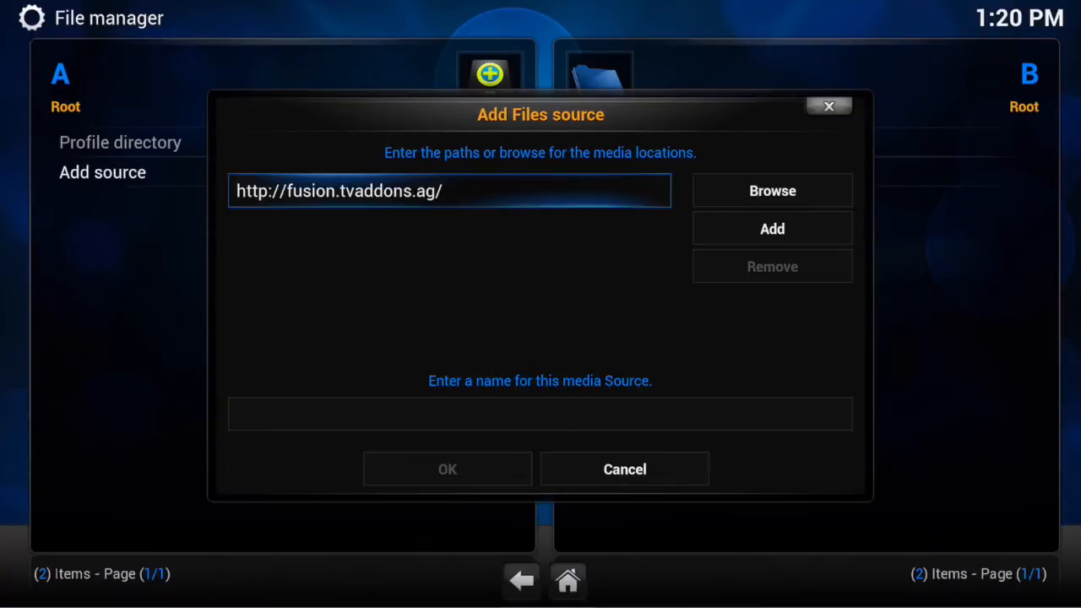
{"action": "left_click", "coordinate": [447, 469]}
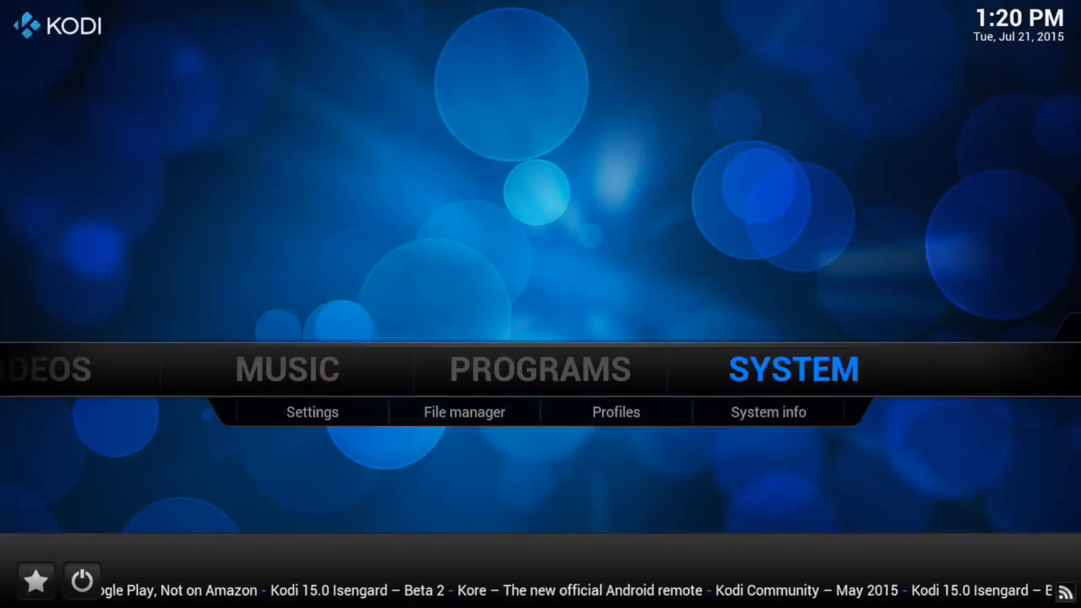
- Install plugin.video.hubwizard-1.1.9.zip from the fusion source via Add-ons > Install from zip
{"action": "left_click", "coordinate": [312, 412]}
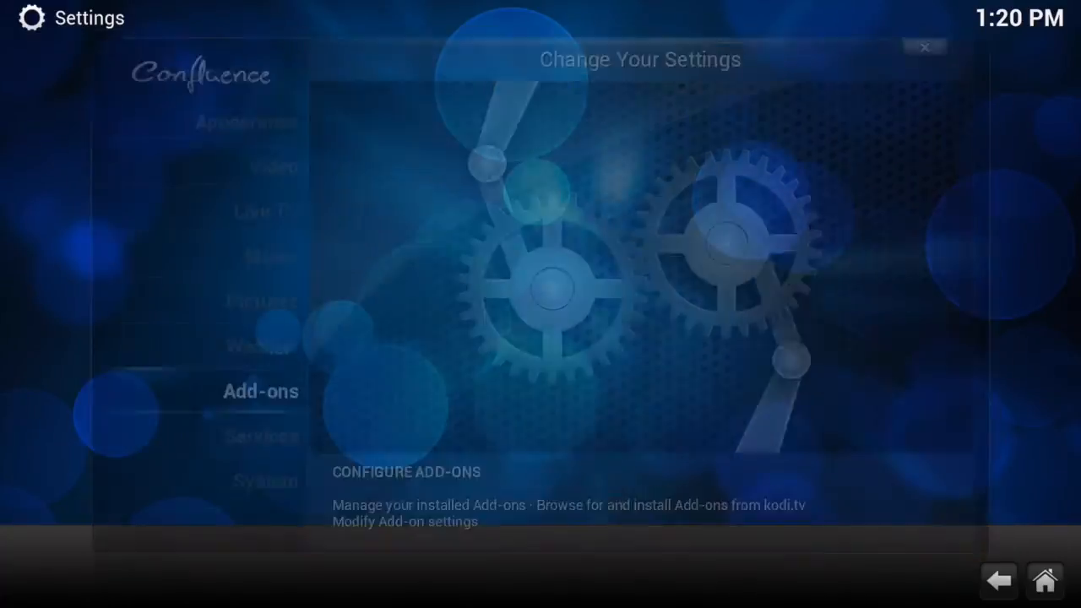
{"action": "left_click", "coordinate": [260, 390]}
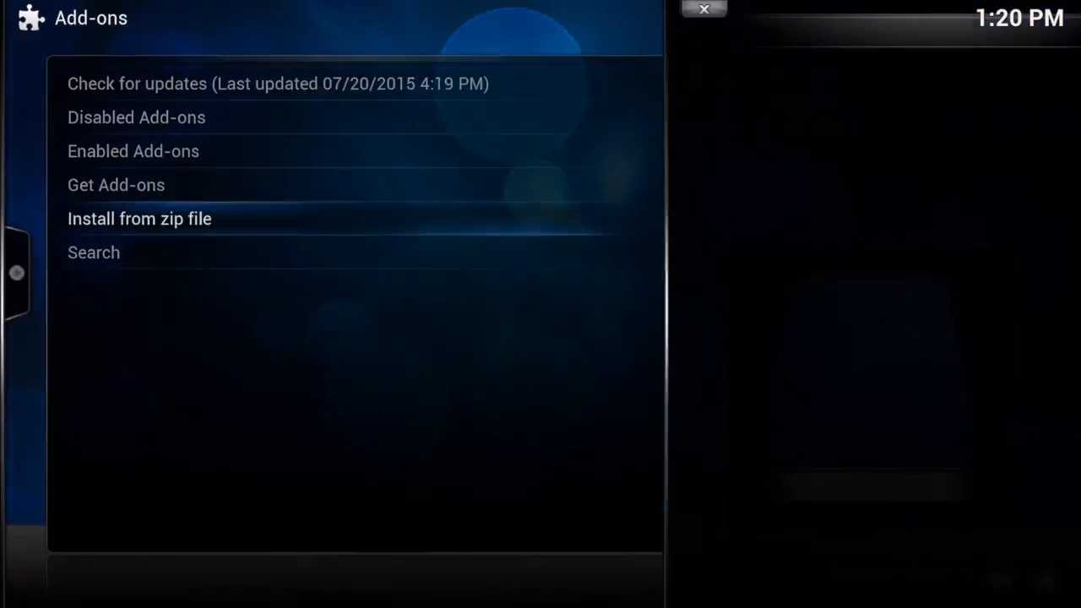
{"action": "left_click", "coordinate": [139, 219]}
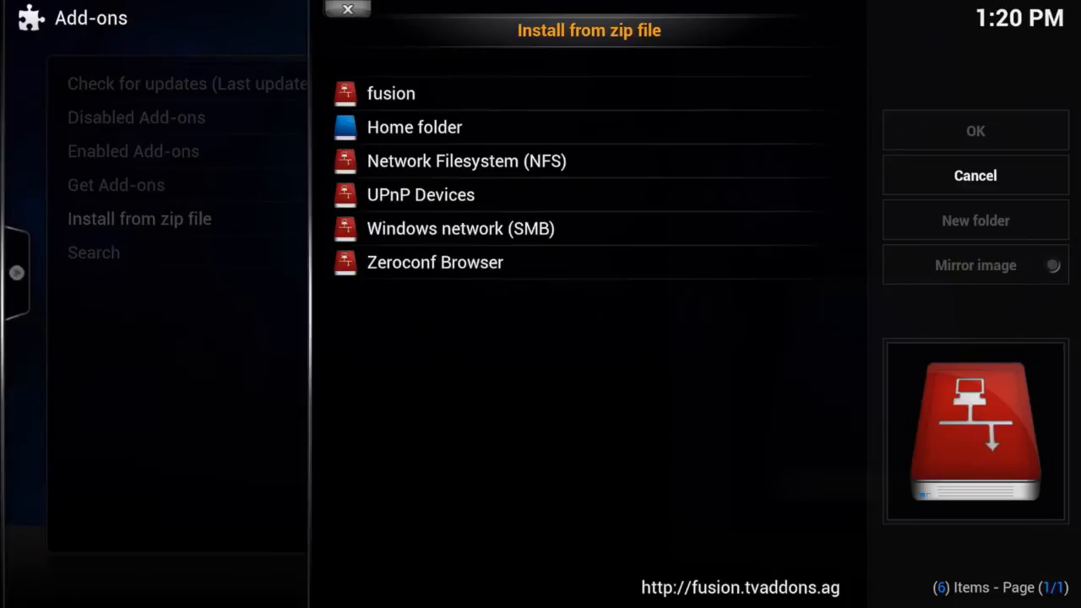
{"action": "left_click", "coordinate": [391, 93]}
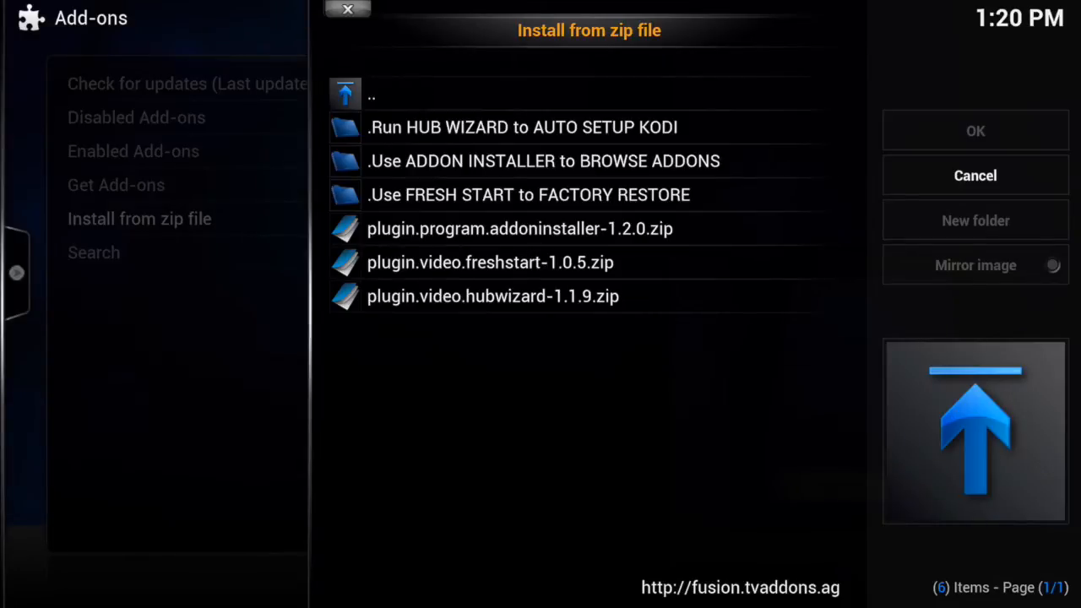
{"action": "left_click", "coordinate": [974, 175]}
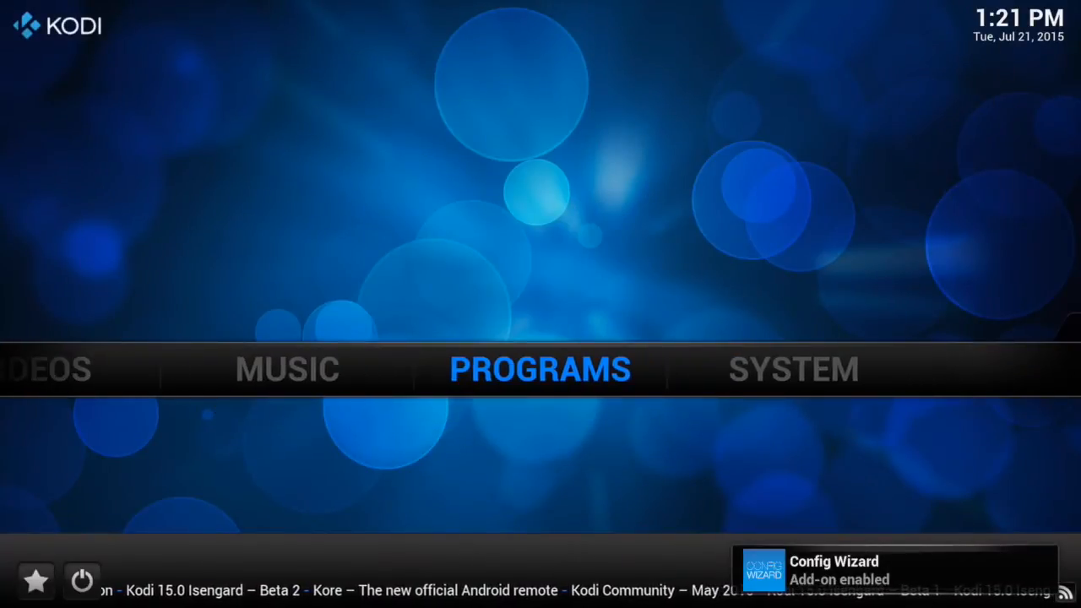
- Launch the Config Wizard from Program Add-ons and scroll its device platform list
{"action": "left_click", "coordinate": [540, 369]}
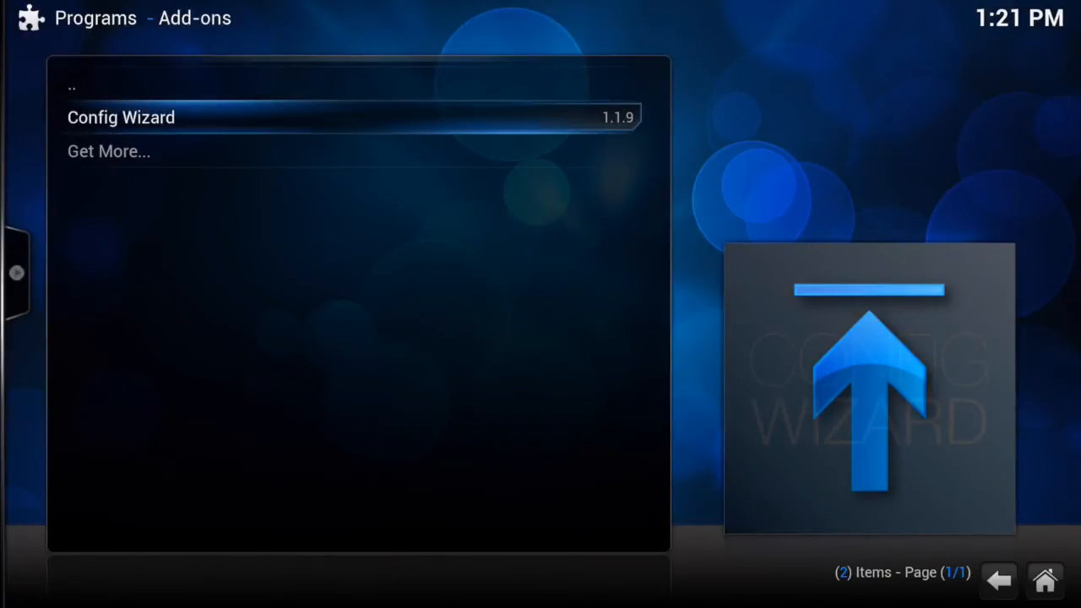
{"action": "left_click", "coordinate": [121, 118]}
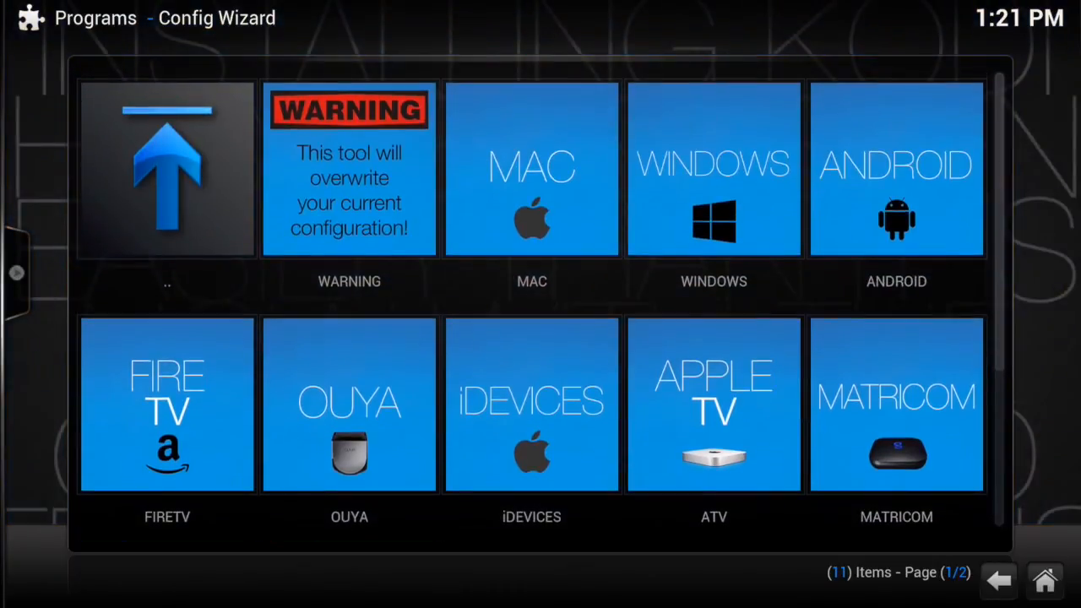
{"action": "scroll", "scroll_direction": "down", "scroll_amount": 3}
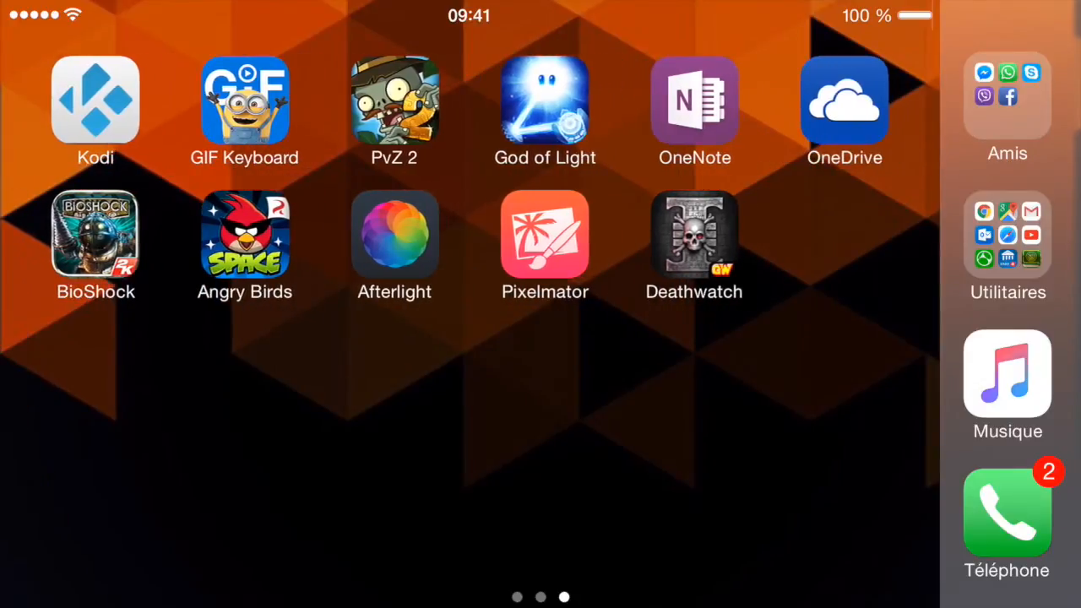
- Relaunch Kodi, dismiss the TVMC update announcement, and highlight System
{"action": "left_click", "coordinate": [95, 101]}
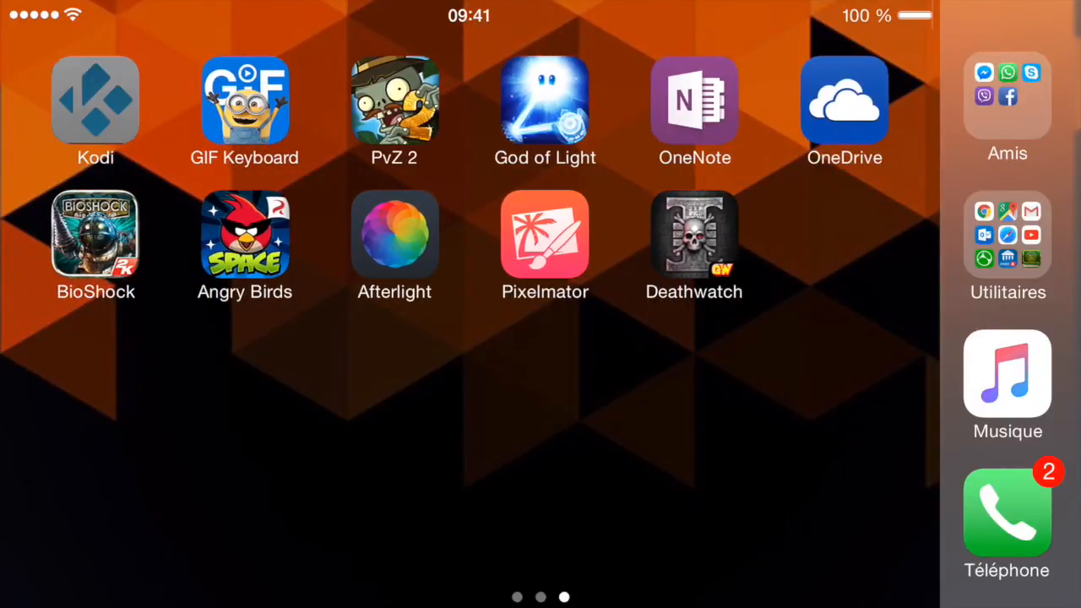
{"action": "left_click", "coordinate": [96, 101]}
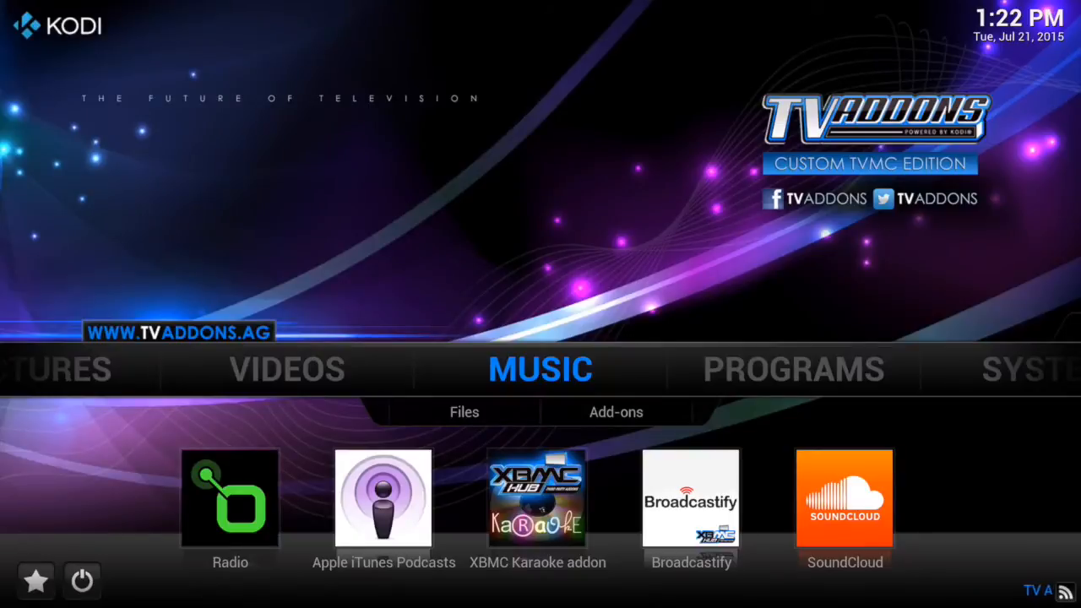
{"action": "left_click", "coordinate": [536, 498]}
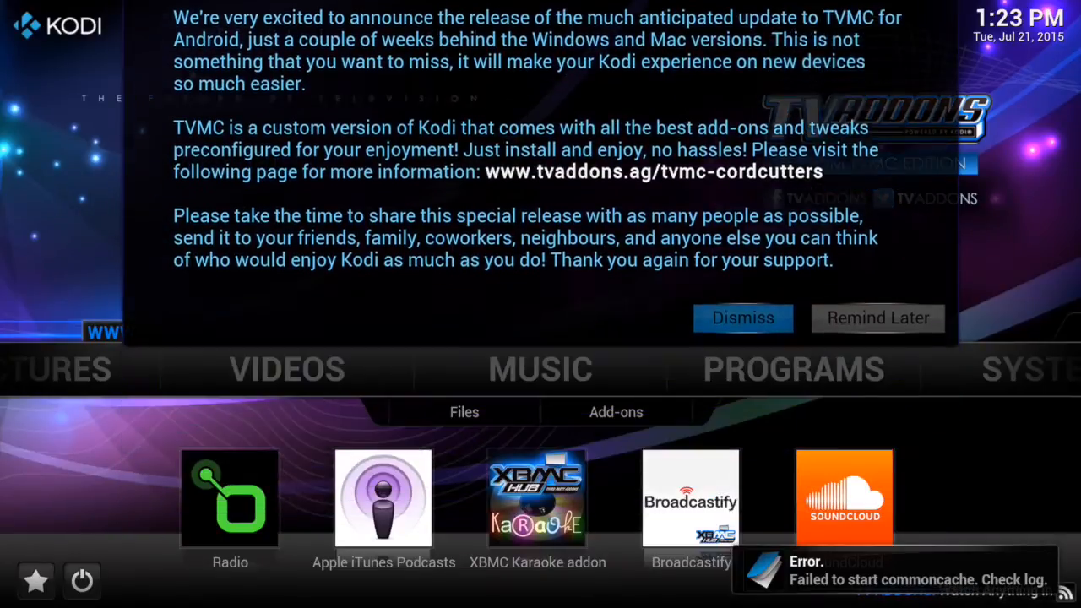
{"action": "left_click", "coordinate": [742, 318]}
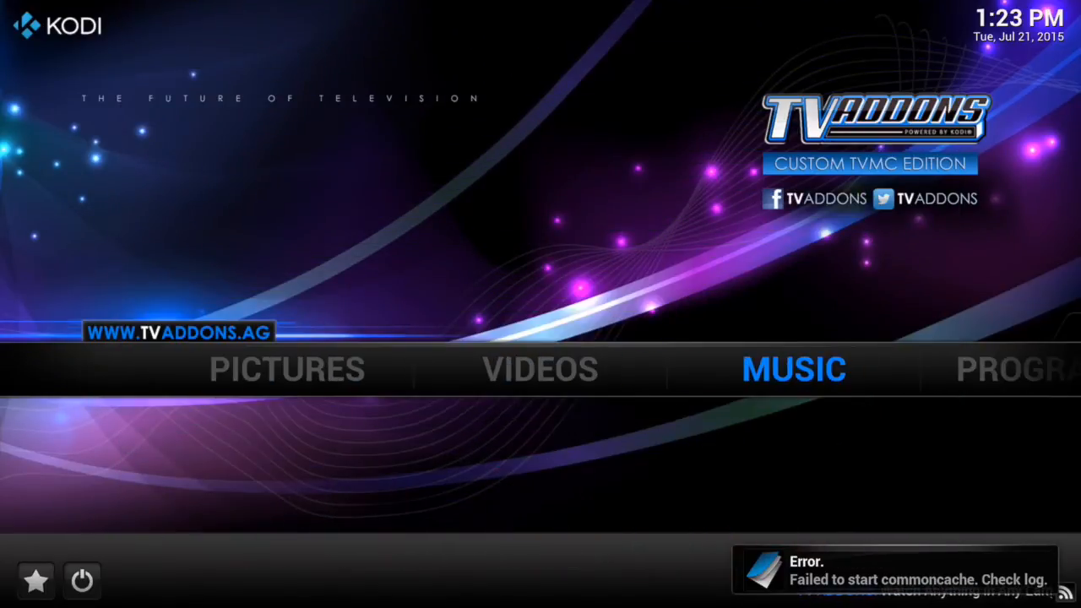
{"action": "left_click", "coordinate": [792, 368]}
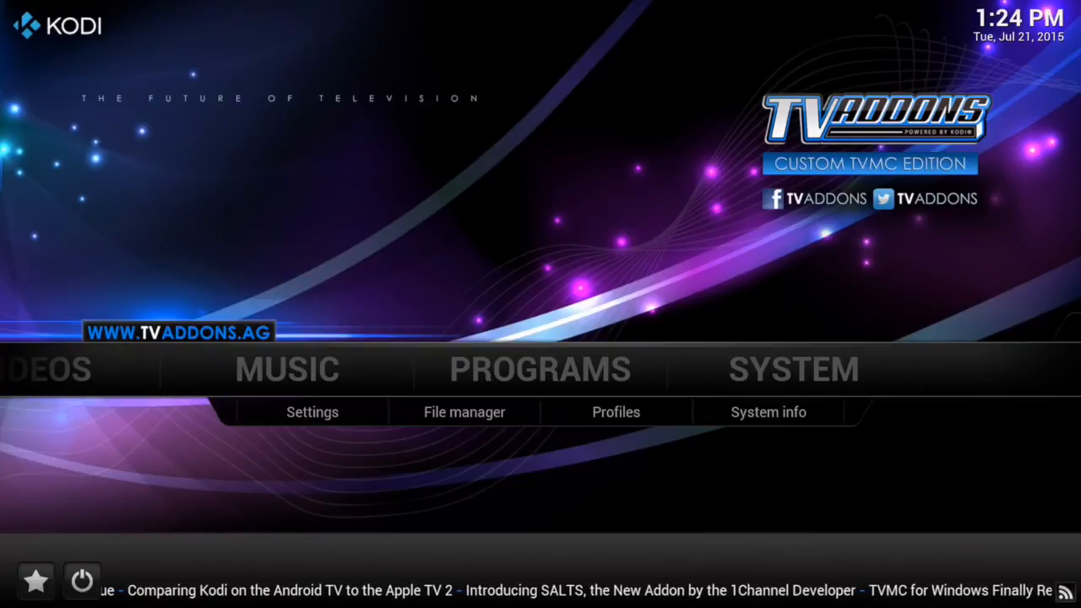
- Set the skin to re-Touched in Appearance settings, return home, and open Videos
{"action": "left_click", "coordinate": [312, 412]}
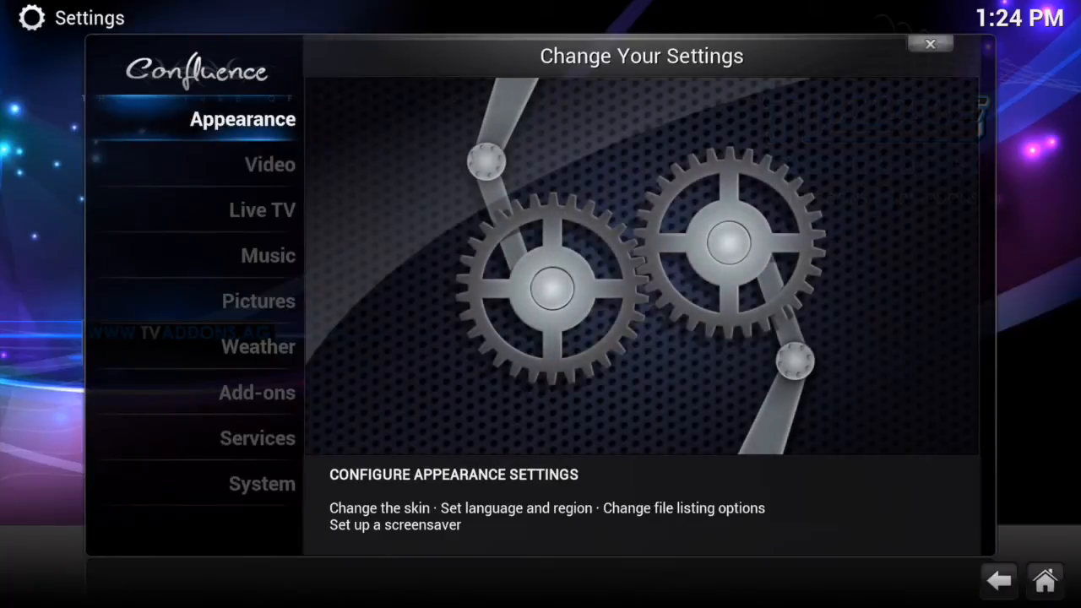
{"action": "left_click", "coordinate": [241, 119]}
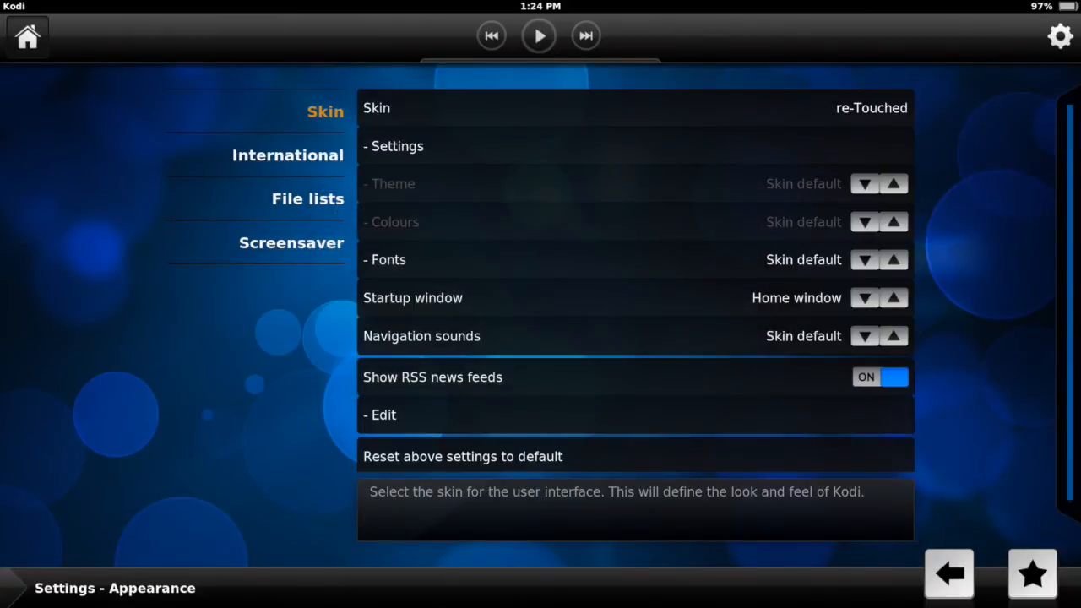
{"action": "left_click", "coordinate": [947, 573]}
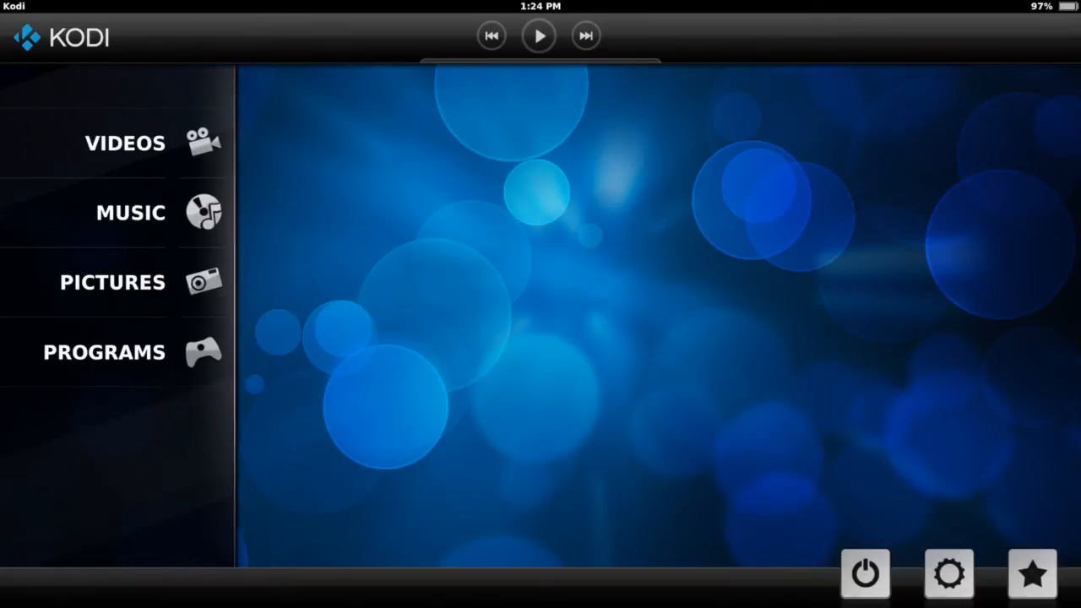
{"action": "left_click", "coordinate": [125, 143]}
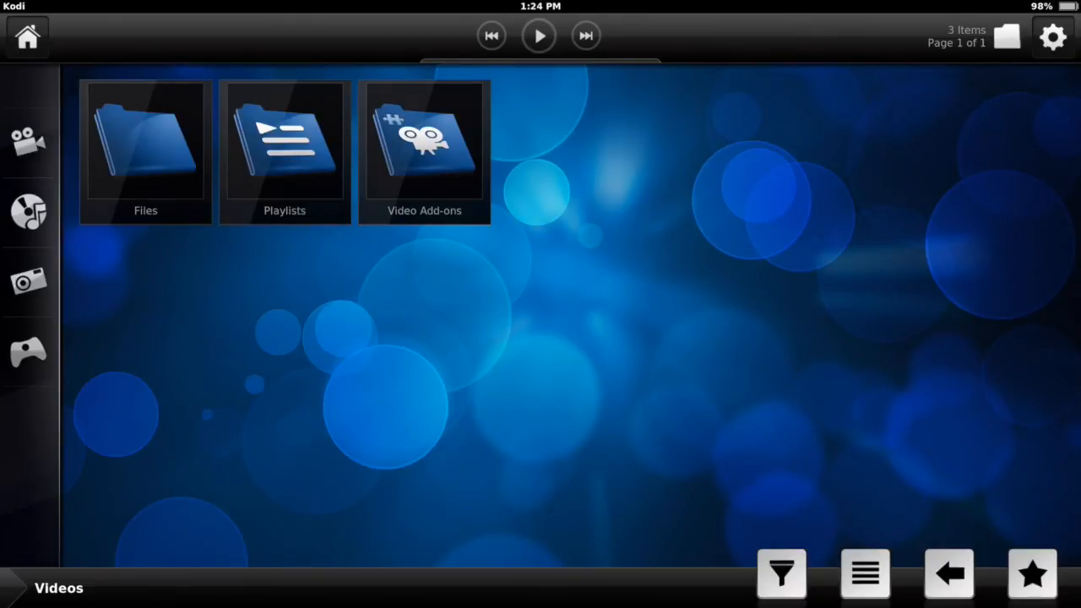
{"action": "mouse_move", "coordinate": [424, 152]}
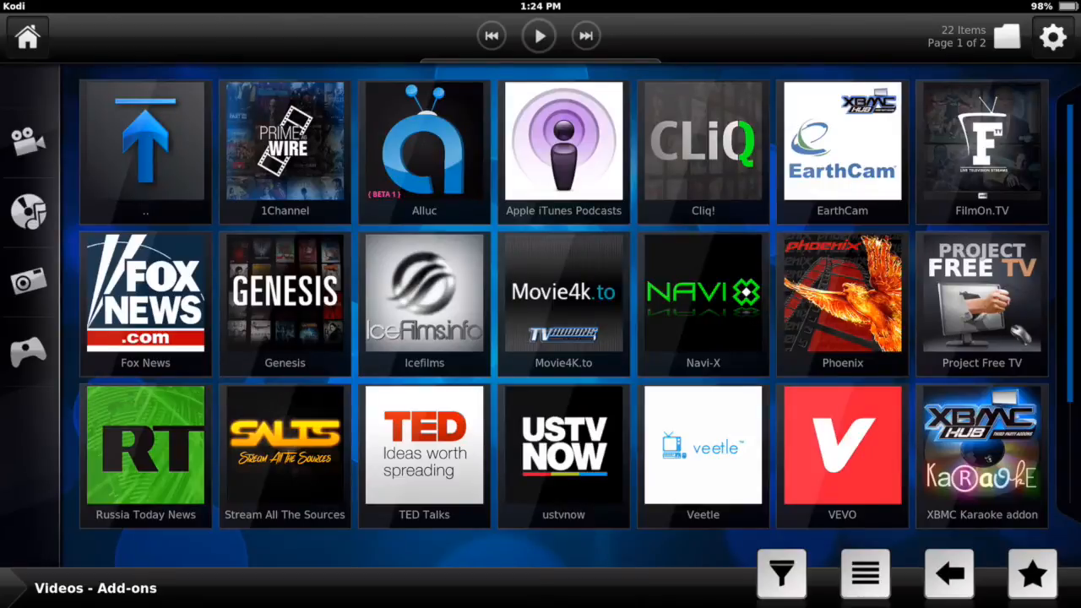
- Scroll through Video Add-ons to reach the Phoenix add-on
{"action": "scroll", "scroll_direction": "down", "scroll_amount": 3}
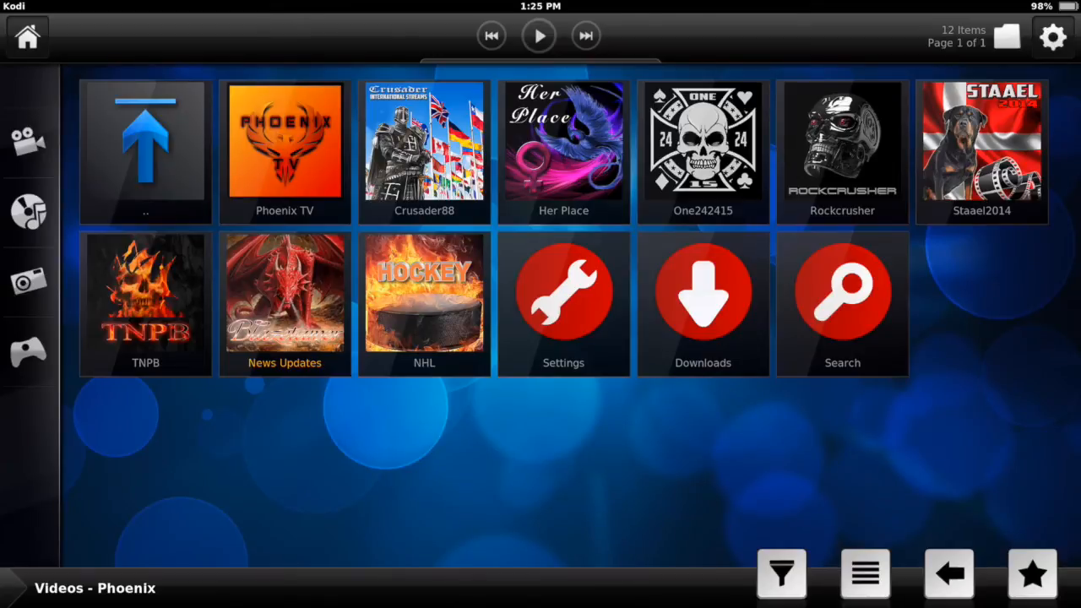
- Browse Crusader88 > Arabic Channels > Sports to Bein Sports USA HD, then exit to the home screen
{"action": "left_click", "coordinate": [864, 574]}
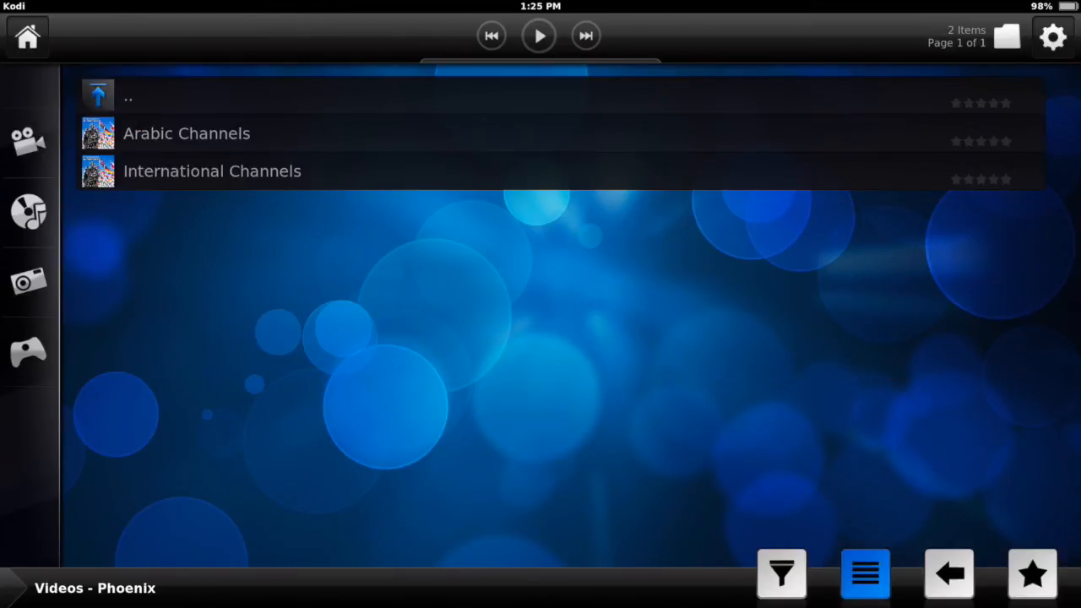
{"action": "left_click", "coordinate": [864, 574]}
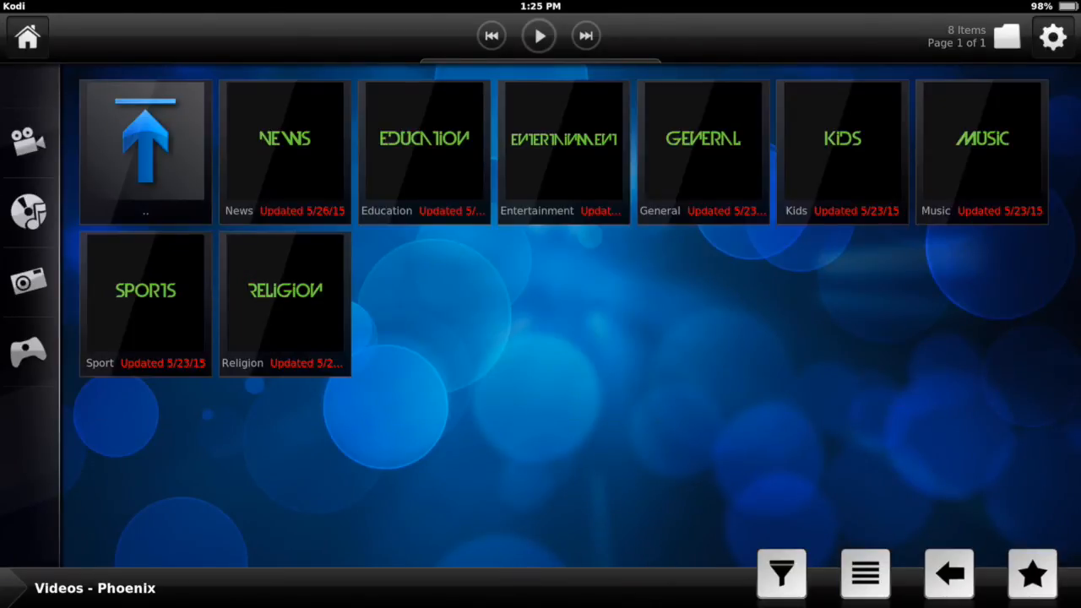
{"action": "left_click", "coordinate": [145, 304]}
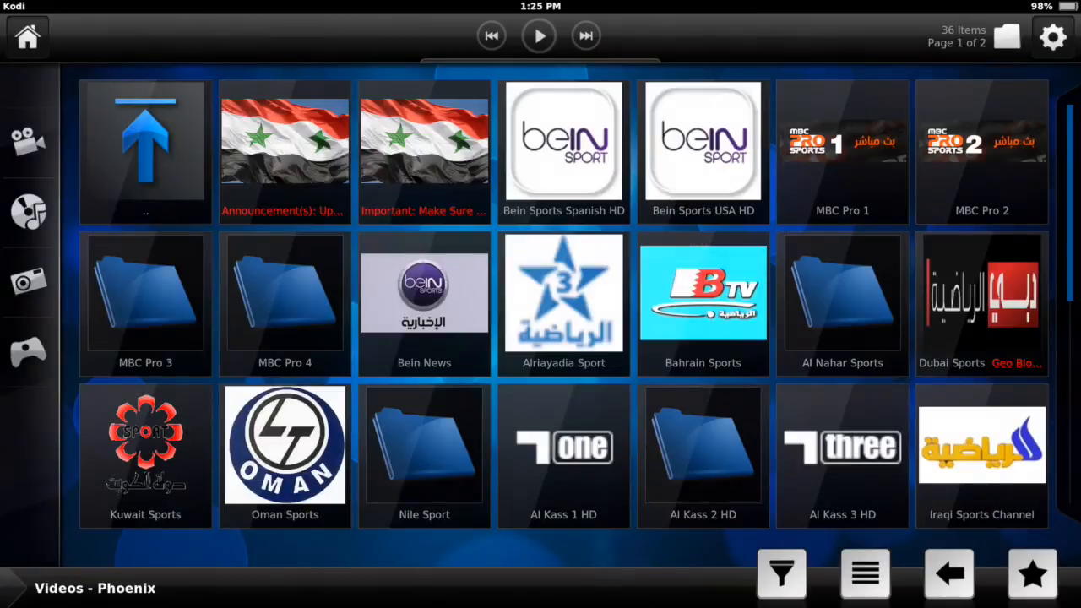
{"action": "left_click", "coordinate": [563, 291]}
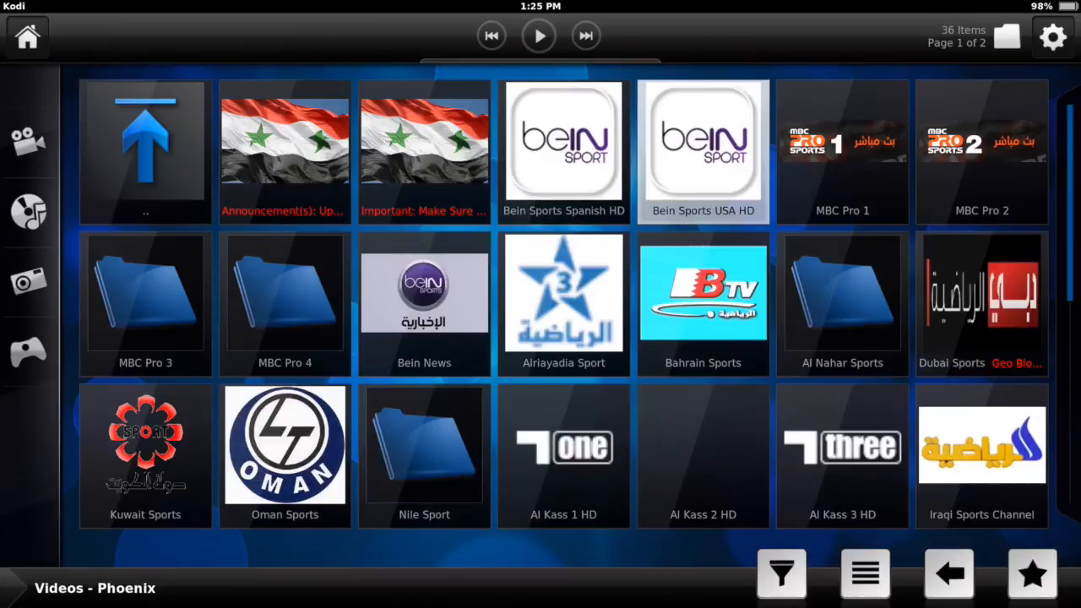
{"action": "left_click", "coordinate": [948, 574]}
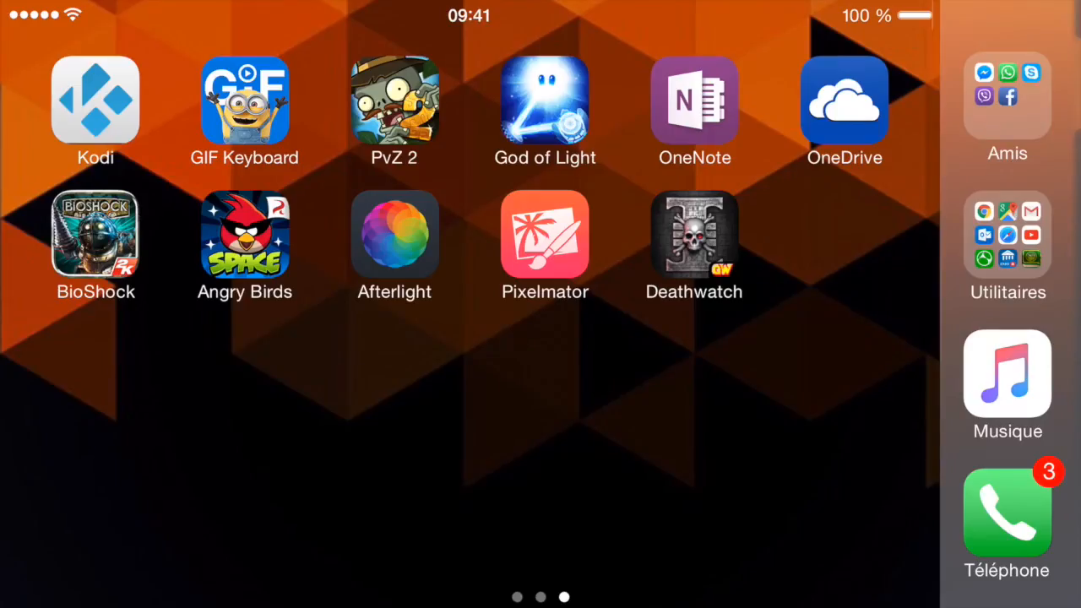
- Relaunch Kodi from the iOS home screen and enter Videos, showing Files, Playlists and Video Add-ons
{"action": "left_click", "coordinate": [96, 101]}
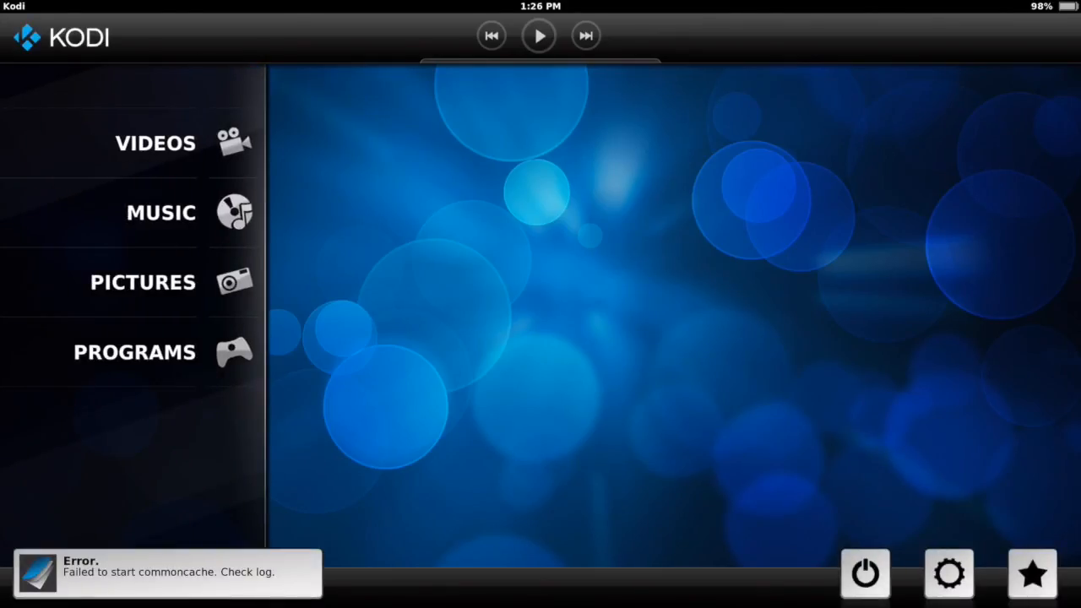
{"action": "left_click", "coordinate": [156, 142]}
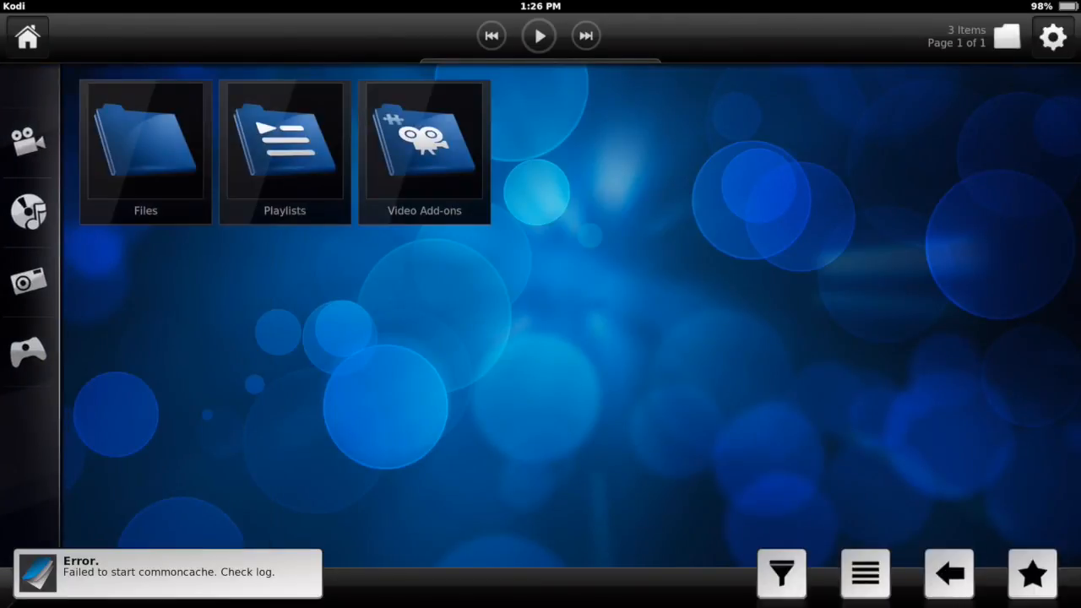